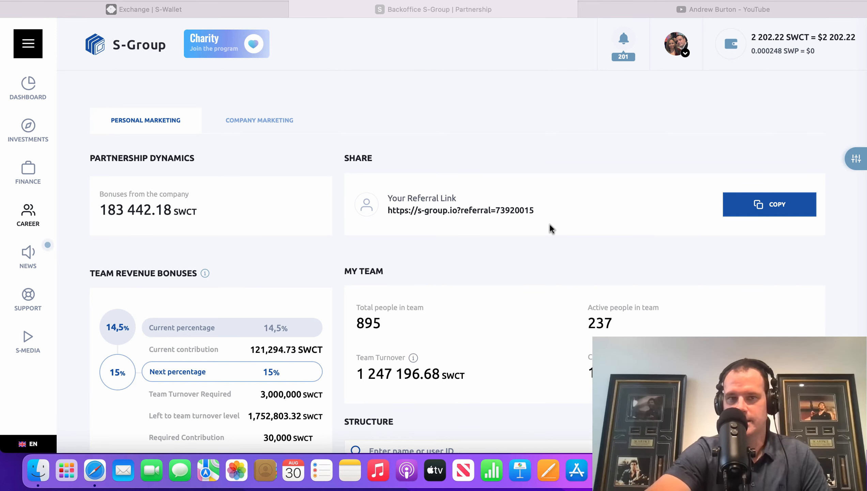
mouse_move(180, 214)
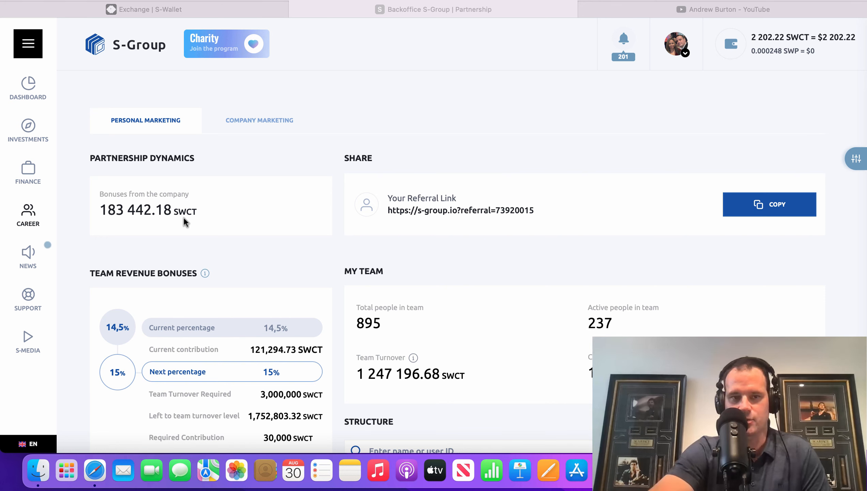
mouse_move(30, 181)
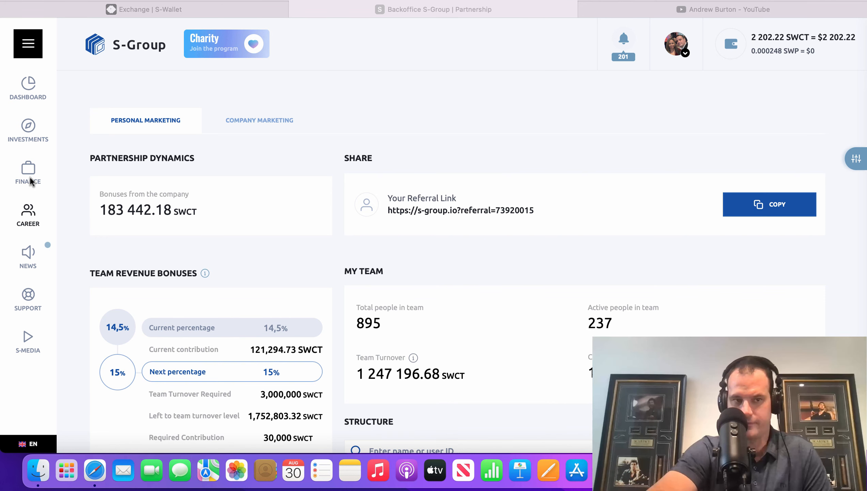
Step: Go to the Backoffice Finance page from the left sidebar
left_click(28, 171)
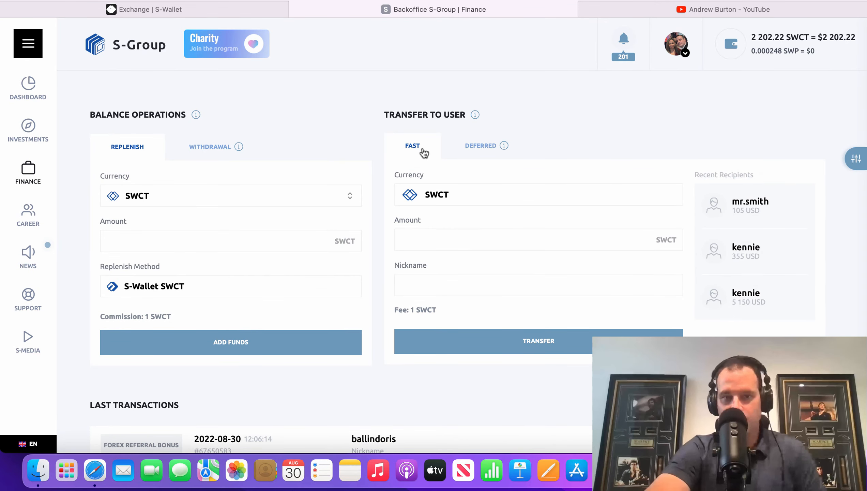
mouse_move(374, 120)
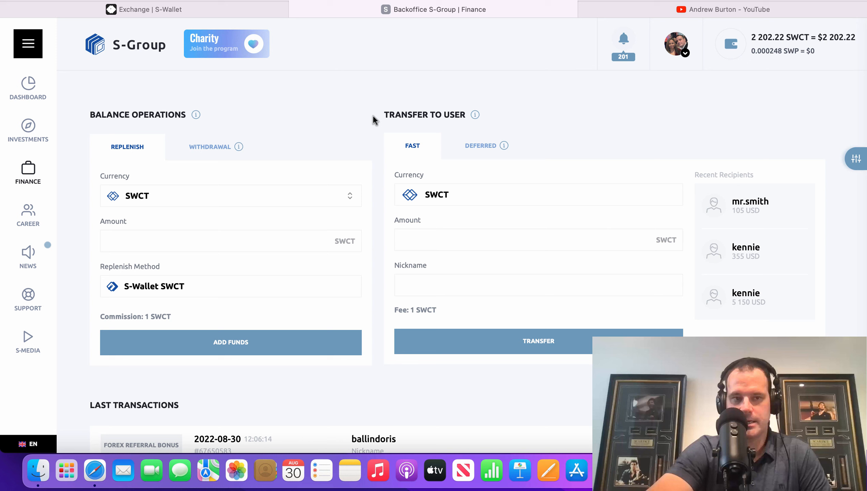
mouse_move(133, 201)
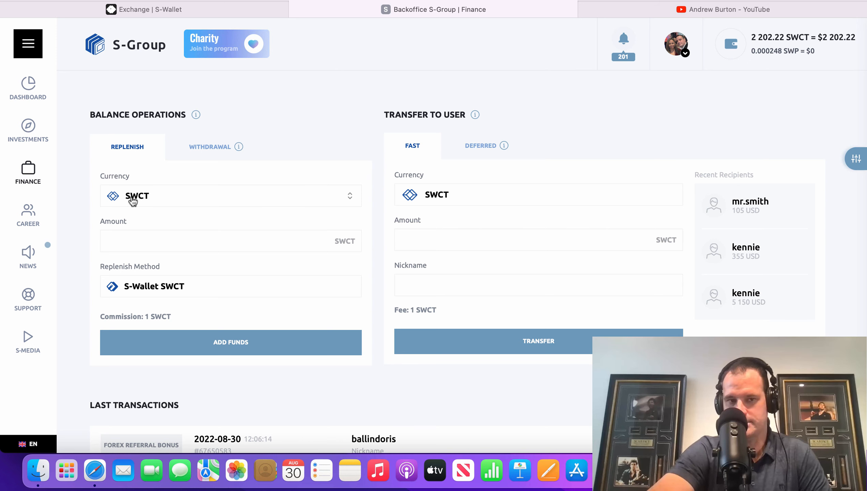
mouse_move(145, 206)
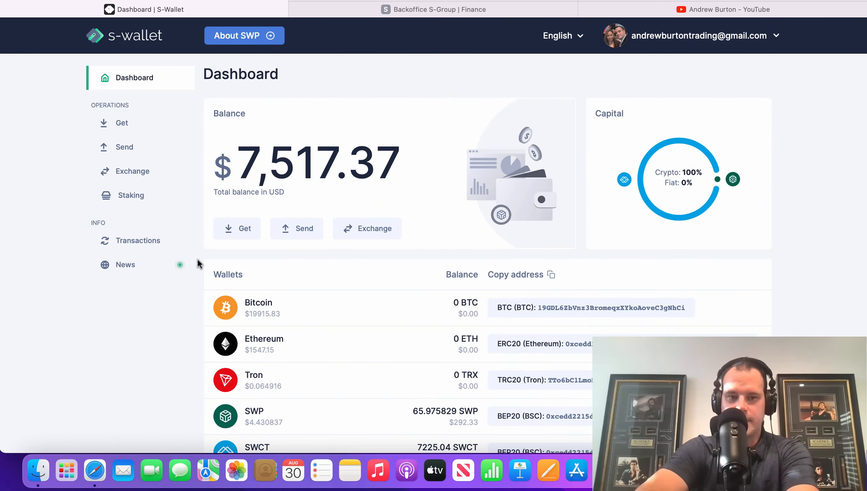
mouse_move(274, 139)
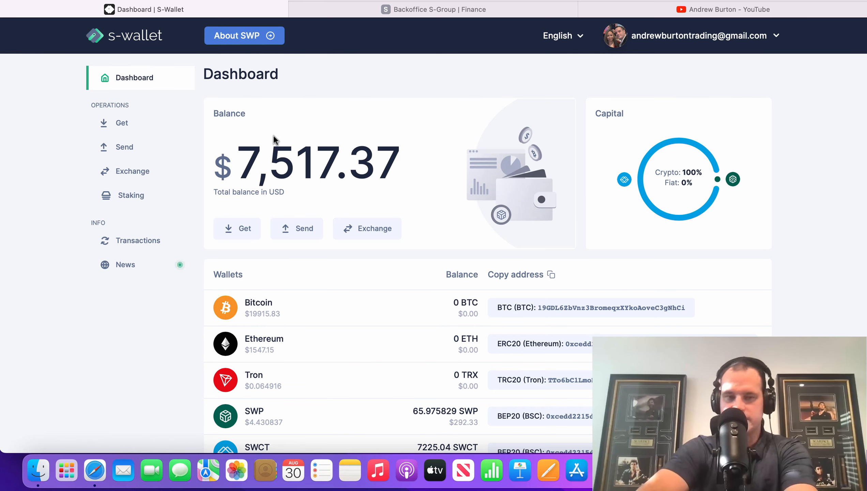
Step: Scroll through the S-Wallet dashboard wallets: $7,517.37 total, 7225.04 SWCT, 65.98 SWP
scroll("down", 3)
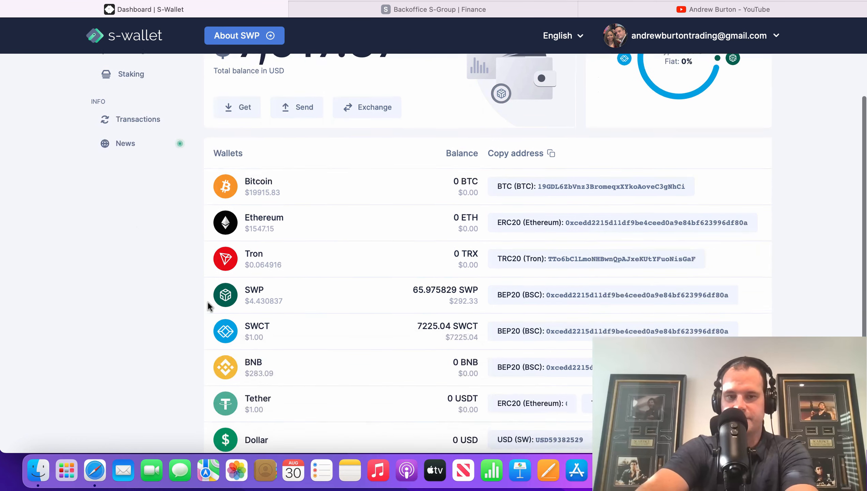
scroll("down", 3)
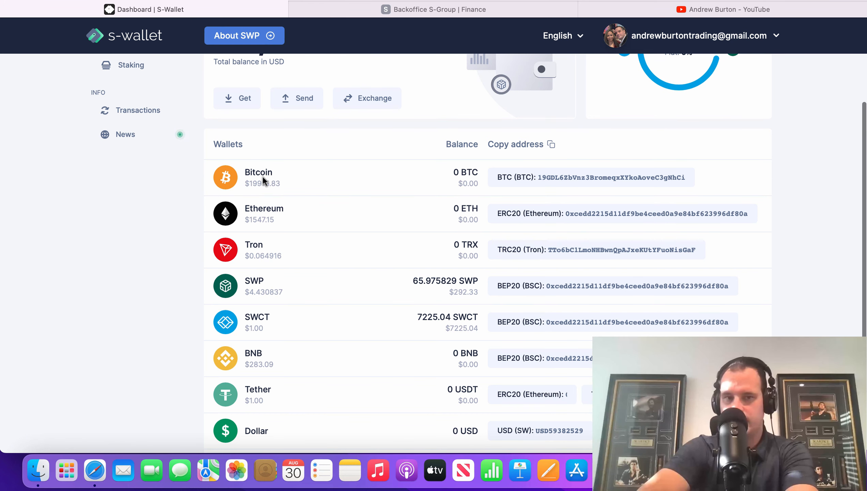
mouse_move(402, 220)
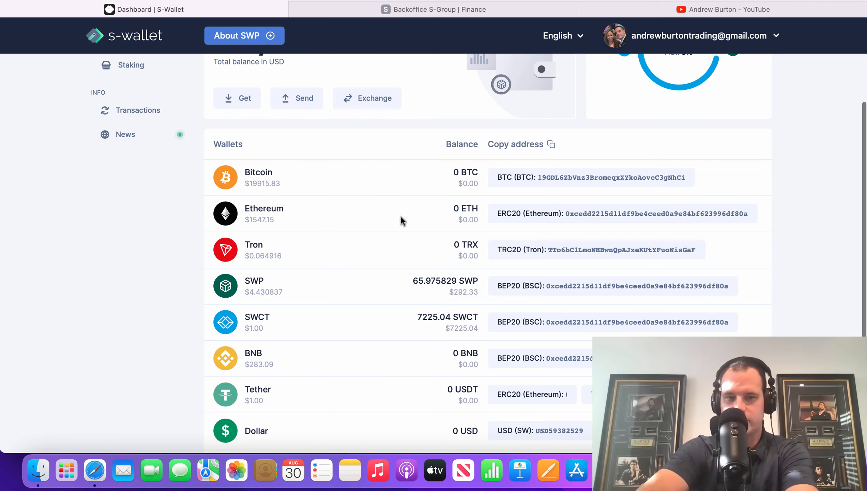
scroll("down", 3)
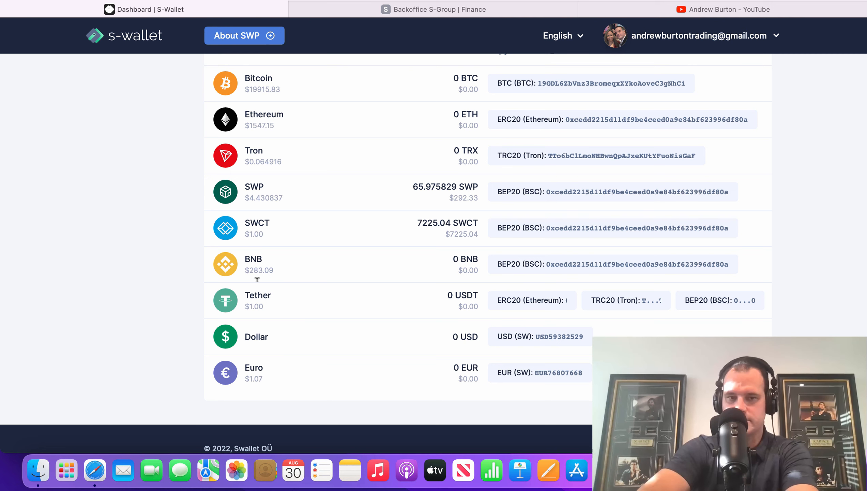
mouse_move(288, 307)
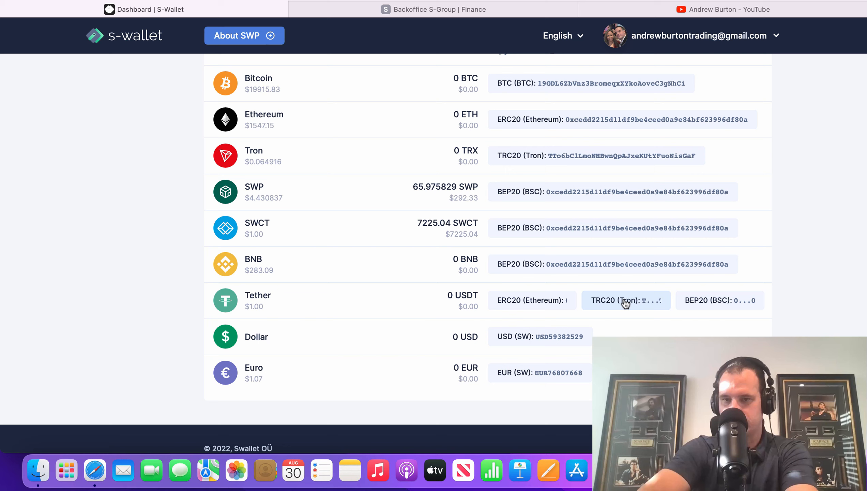
mouse_move(312, 309)
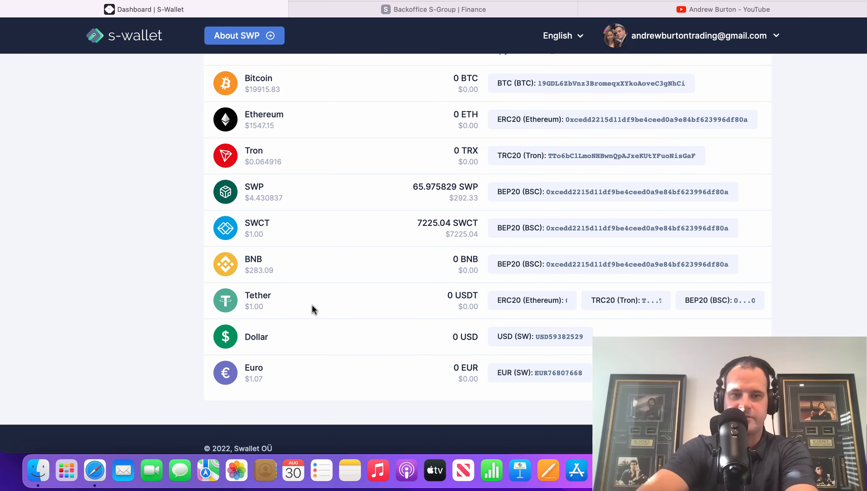
scroll("up", 3)
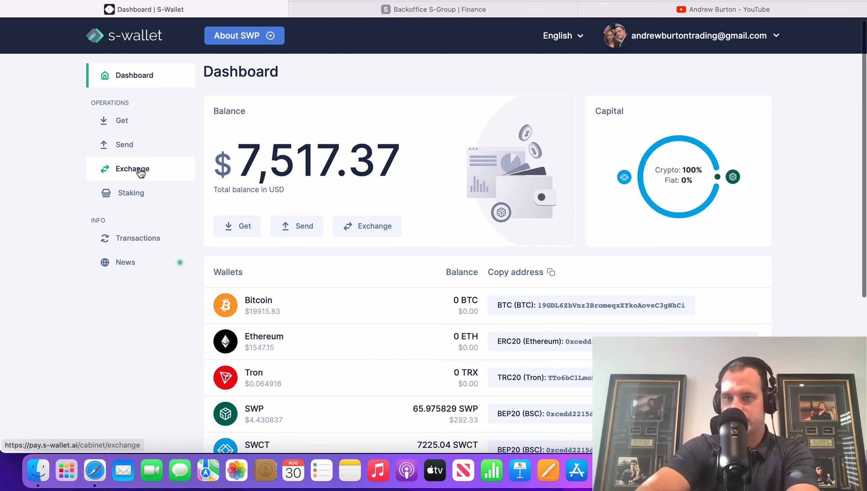
Step: Visit the Exchange page, then the Get page to receive Bitcoin
left_click(137, 170)
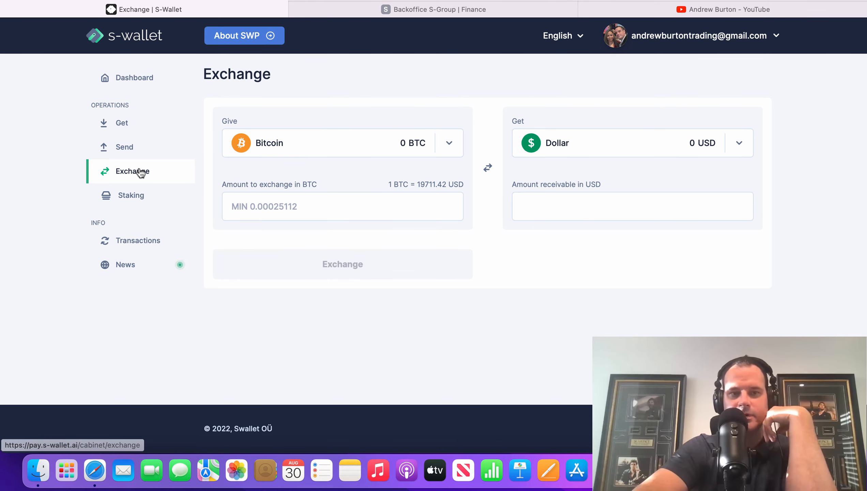
left_click(121, 123)
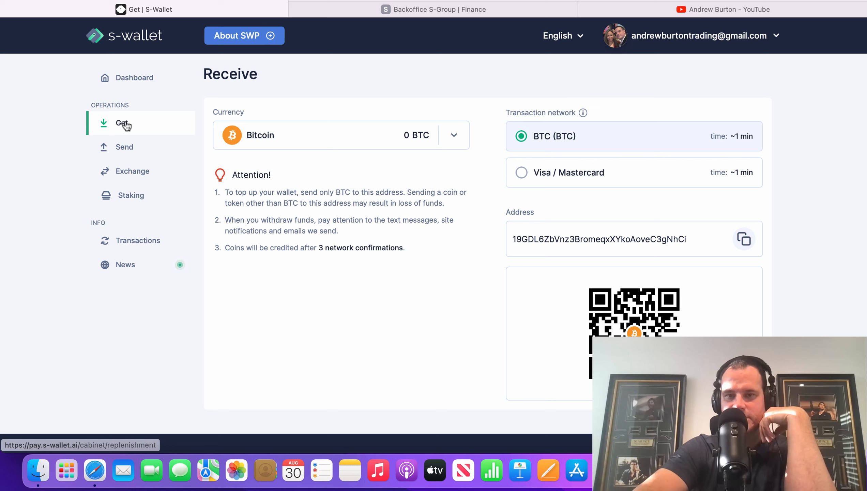
mouse_move(585, 171)
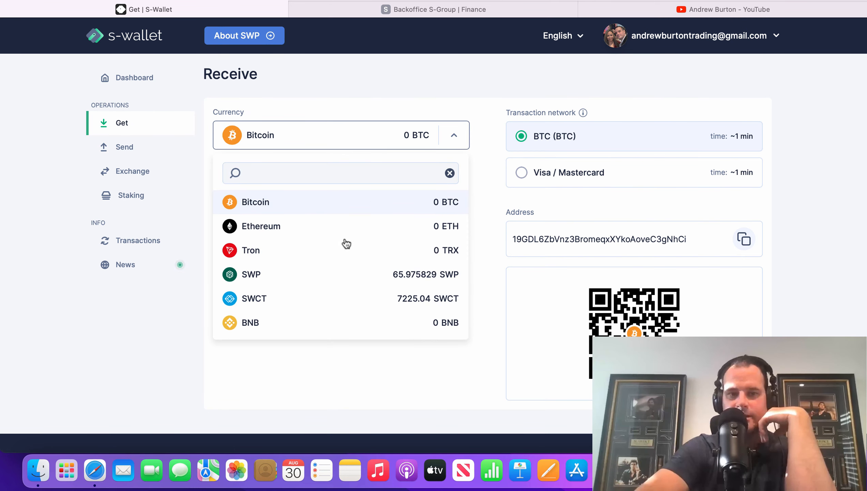
mouse_move(332, 262)
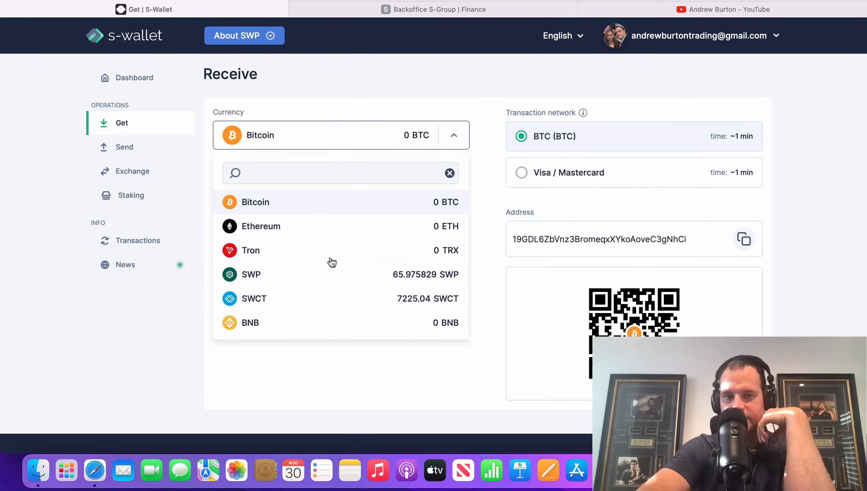
mouse_move(481, 177)
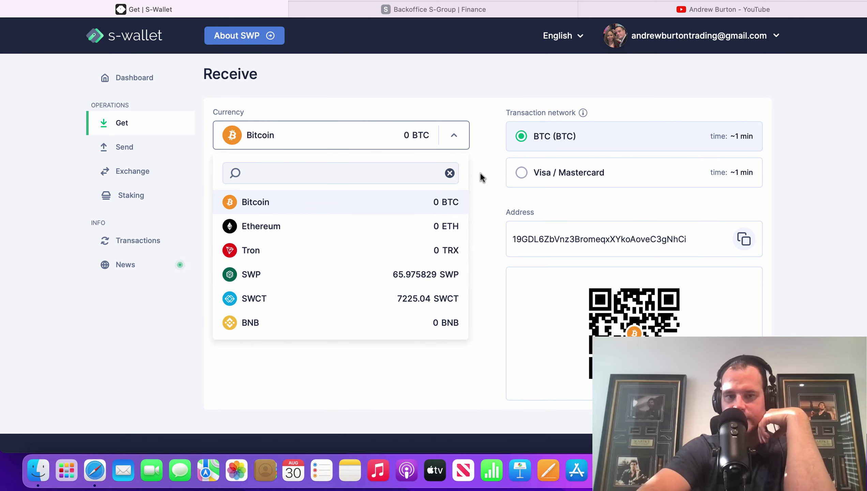
Step: Choose Visa/Mastercard, enter 5000 USD, and accept the risk agreement
left_click(521, 172)
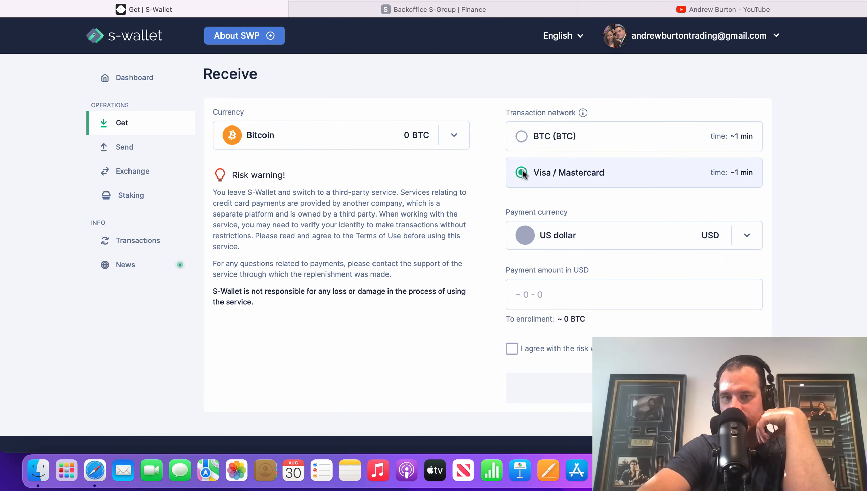
left_click(521, 172)
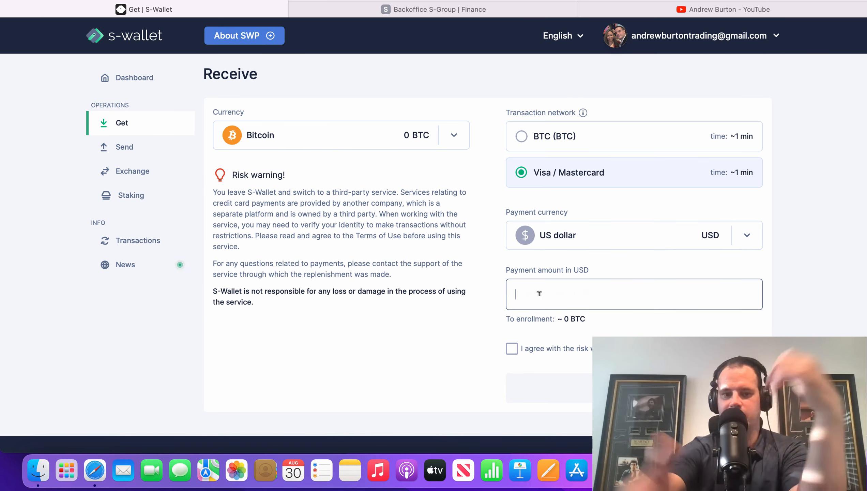
type("5000")
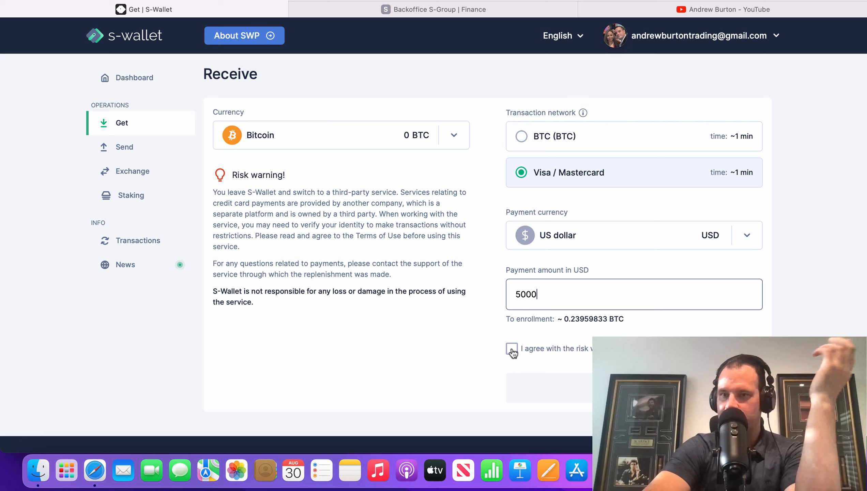
left_click(511, 348)
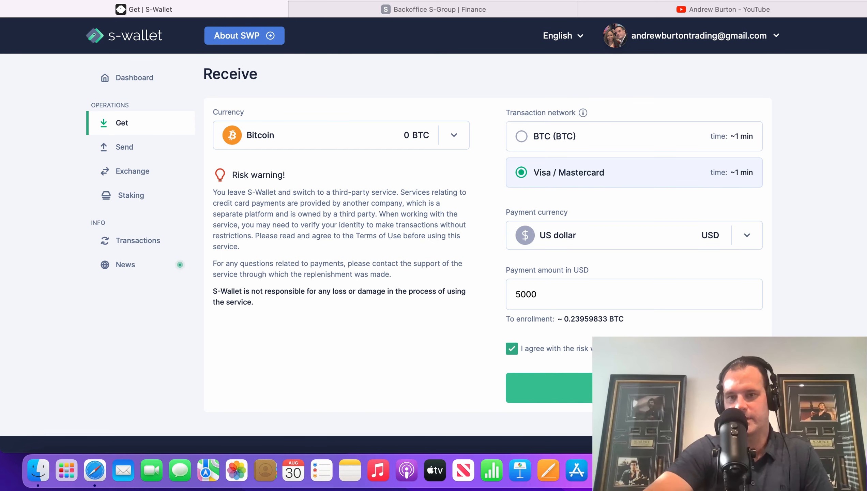
mouse_move(679, 258)
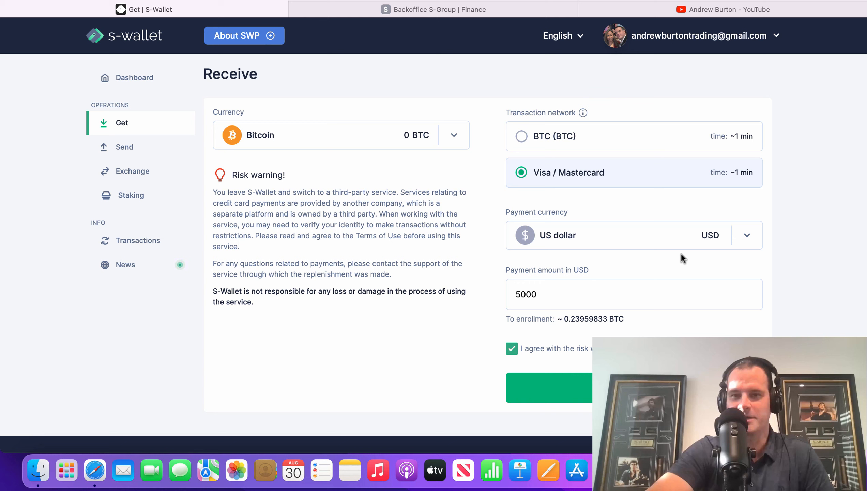
mouse_move(531, 156)
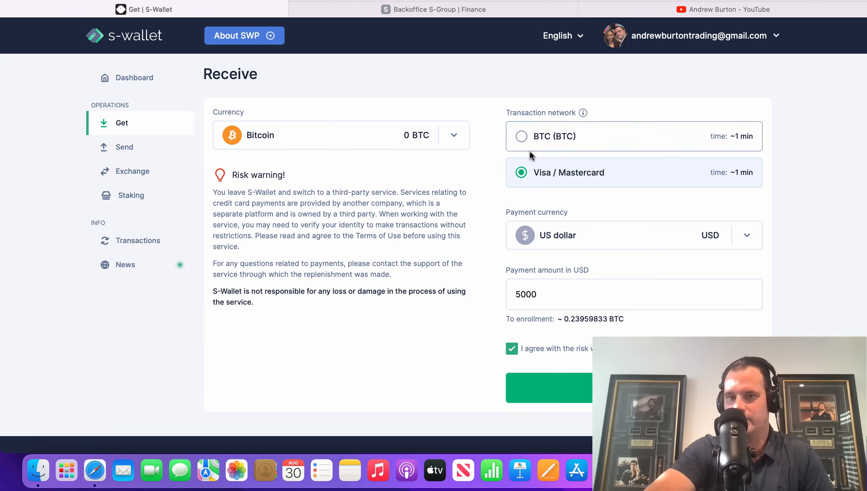
Step: Switch the deposit currency to Tether on the TRC20 (Tron) network
left_click(521, 136)
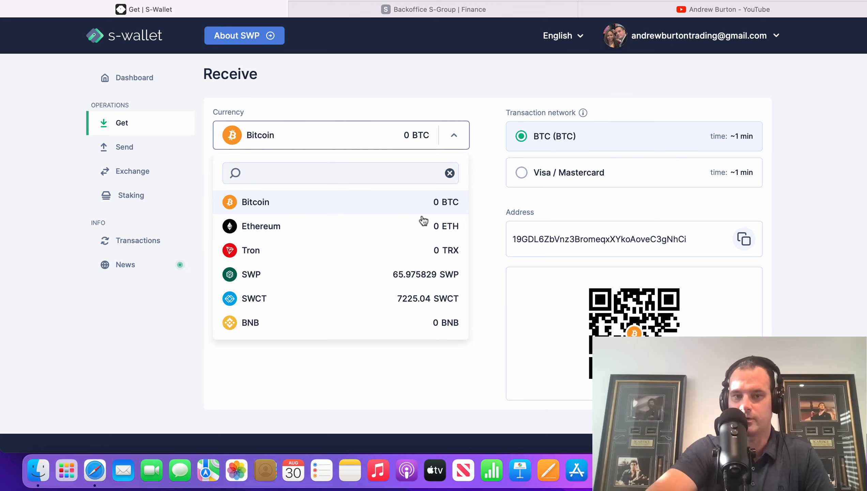
scroll("down", 3)
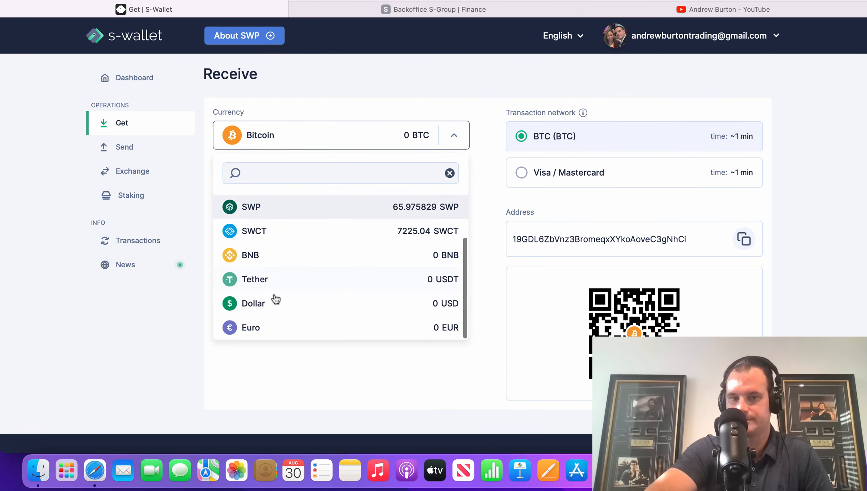
left_click(254, 279)
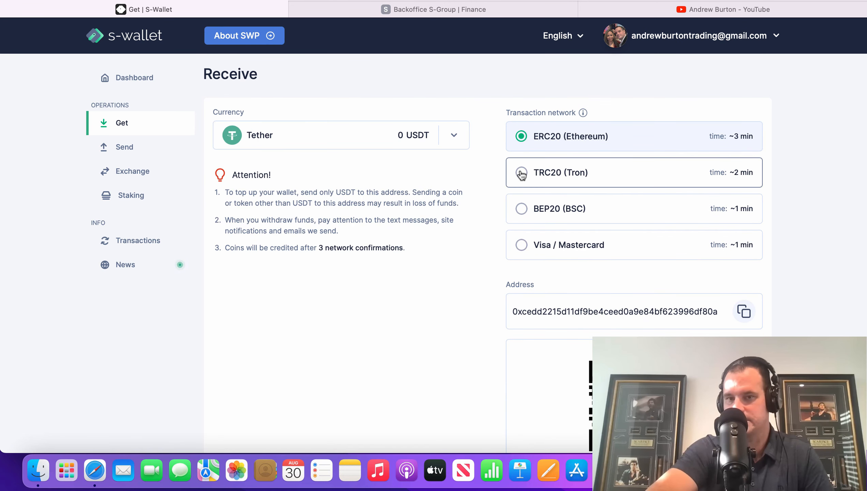
left_click(521, 172)
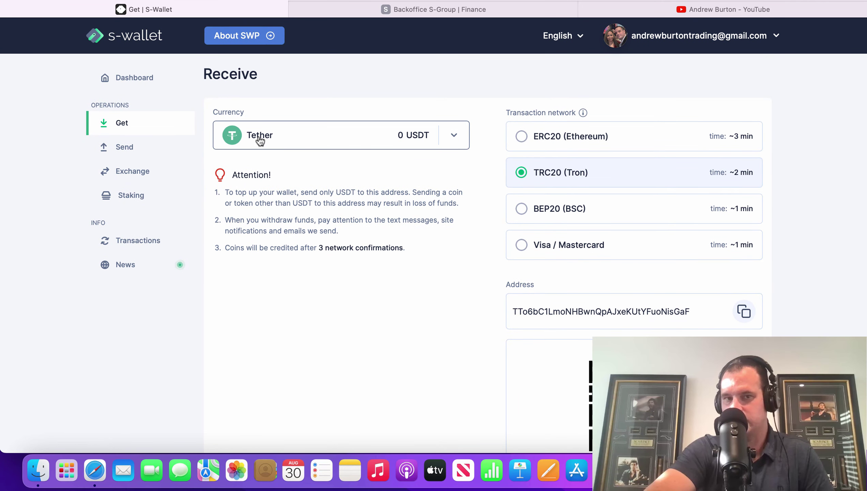
mouse_move(600, 175)
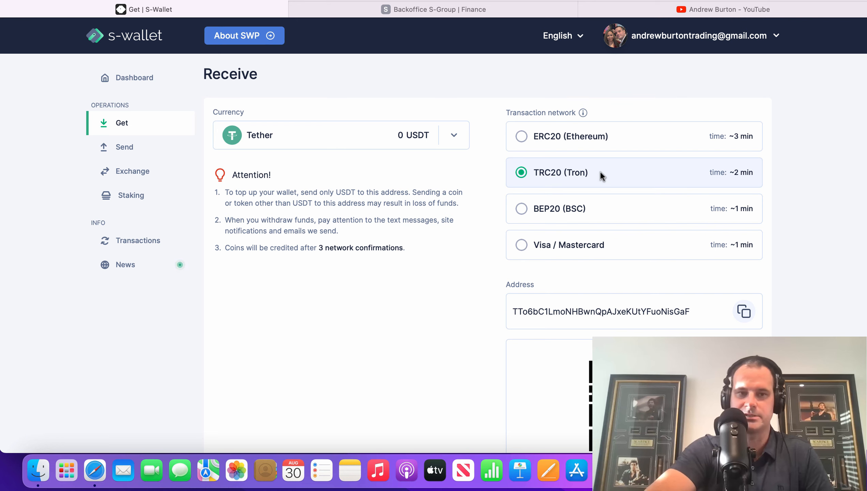
mouse_move(126, 149)
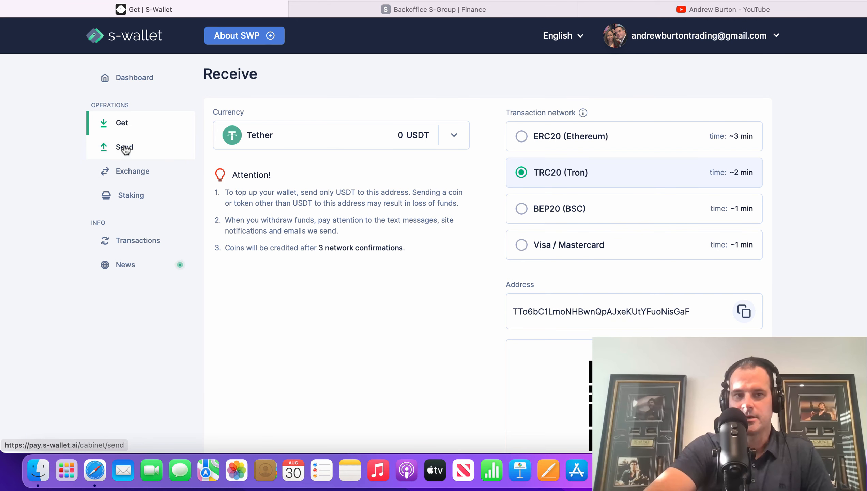
left_click(135, 78)
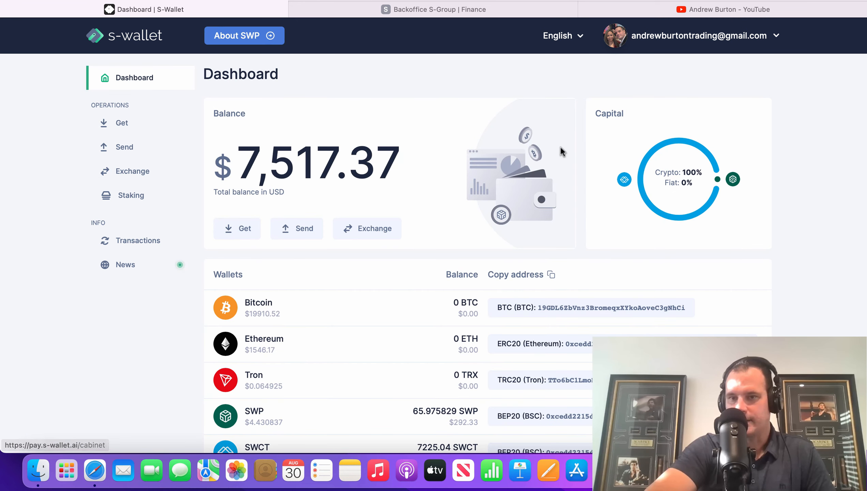
scroll("down", 3)
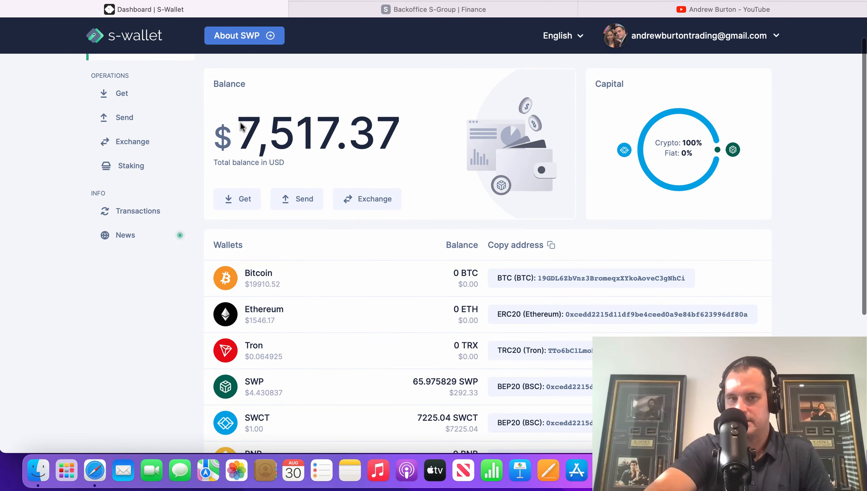
scroll("down", 3)
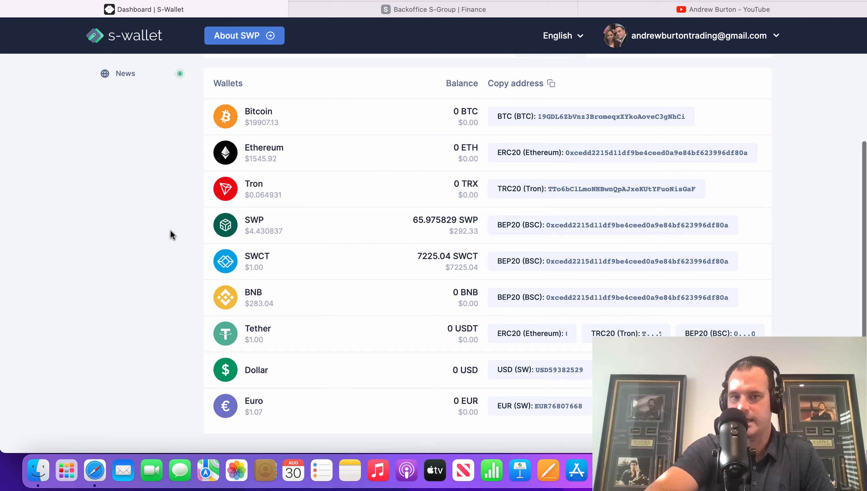
mouse_move(272, 245)
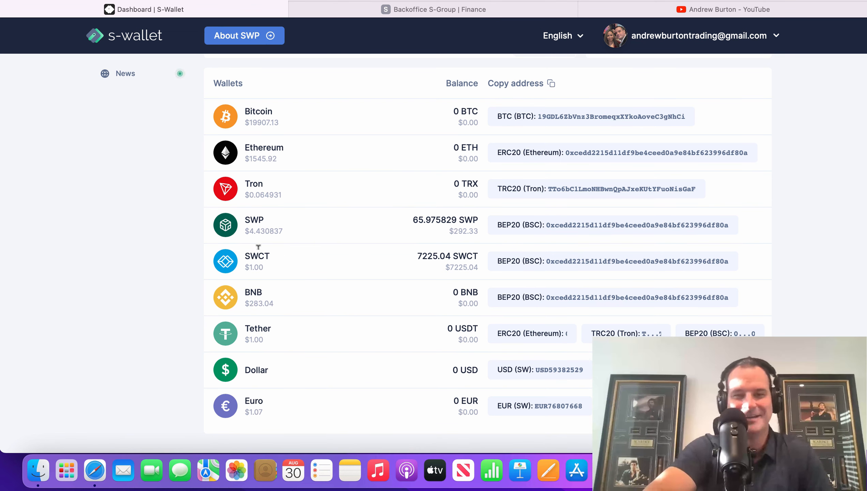
mouse_move(264, 265)
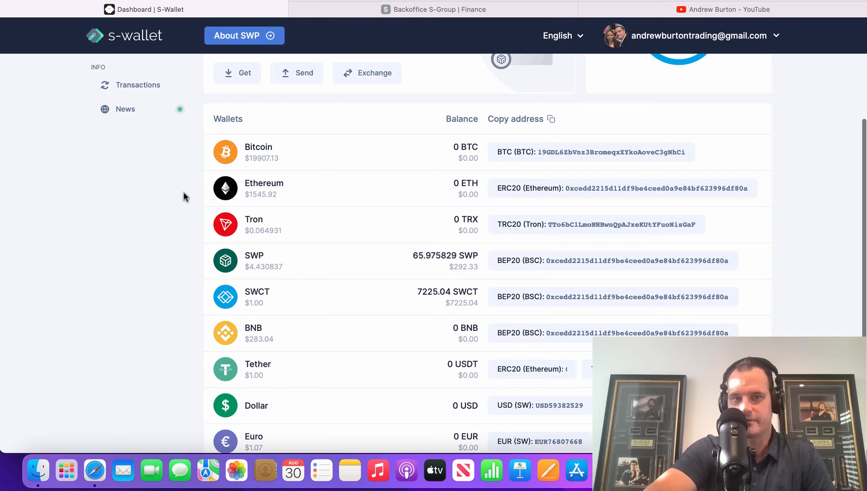
left_click(434, 9)
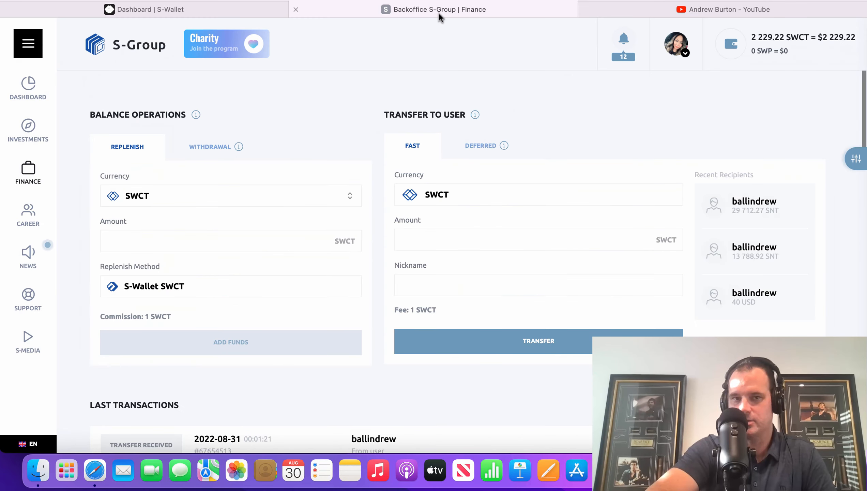
left_click(148, 10)
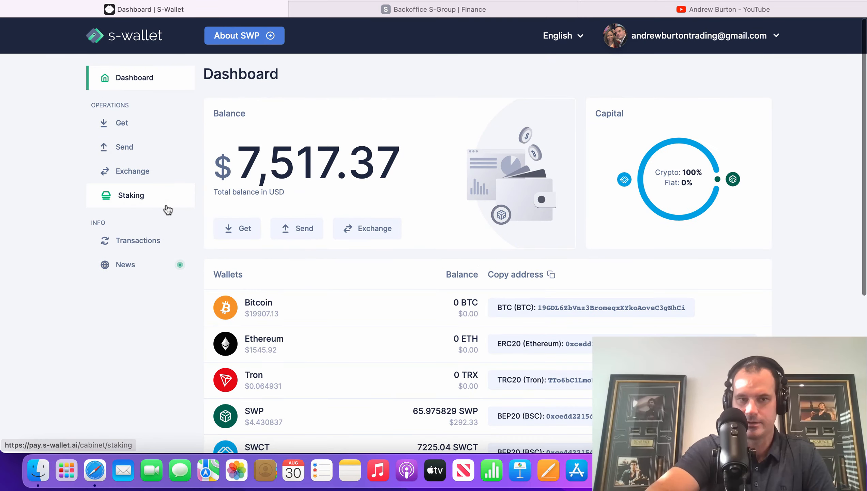
Step: Set up an exchange giving Tether and getting SWCT
left_click(132, 171)
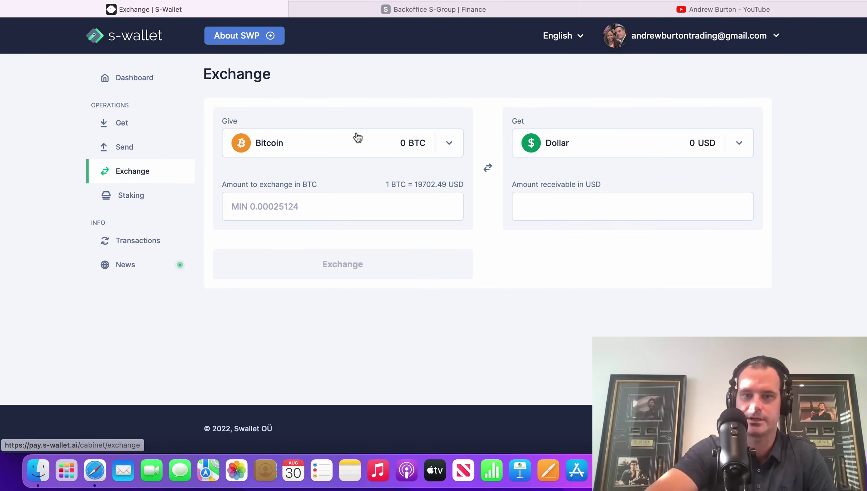
left_click(449, 143)
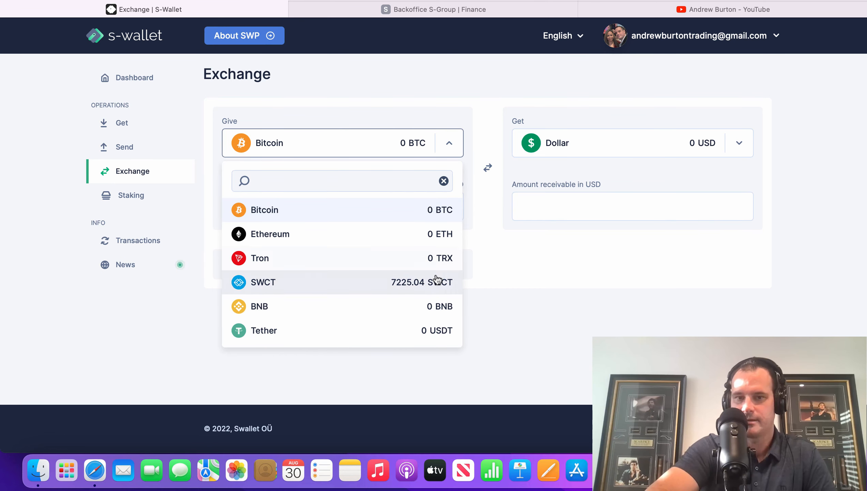
mouse_move(289, 336)
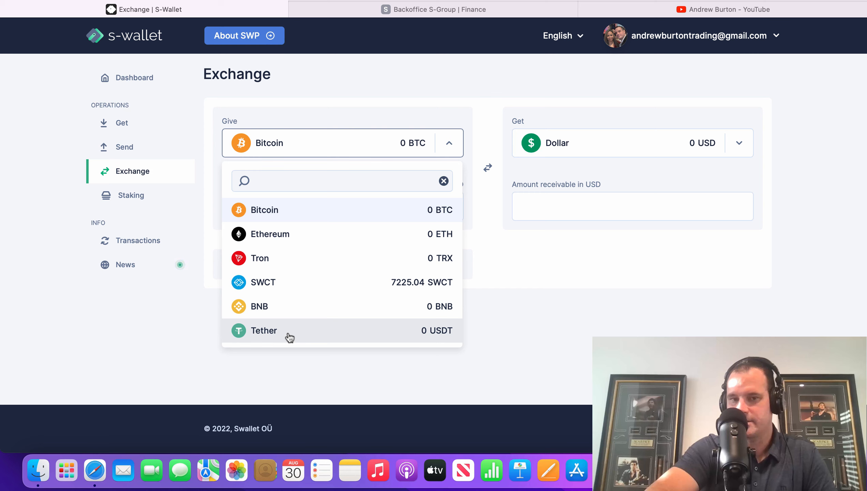
left_click(277, 331)
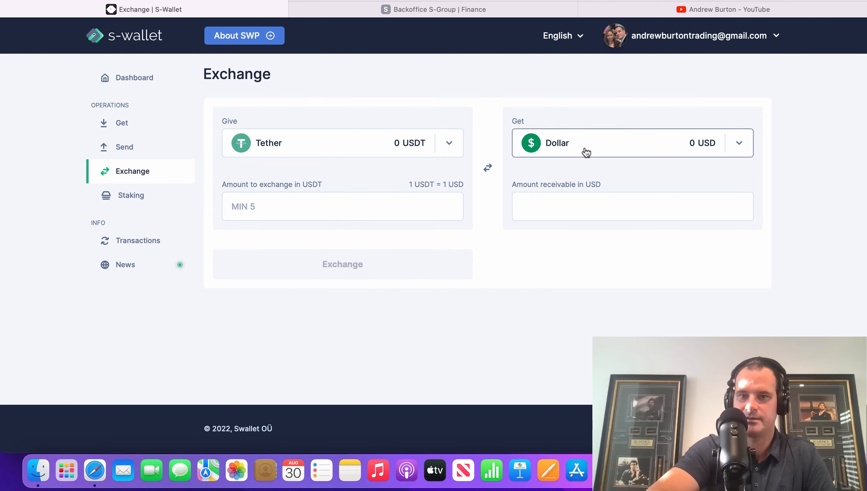
left_click(738, 143)
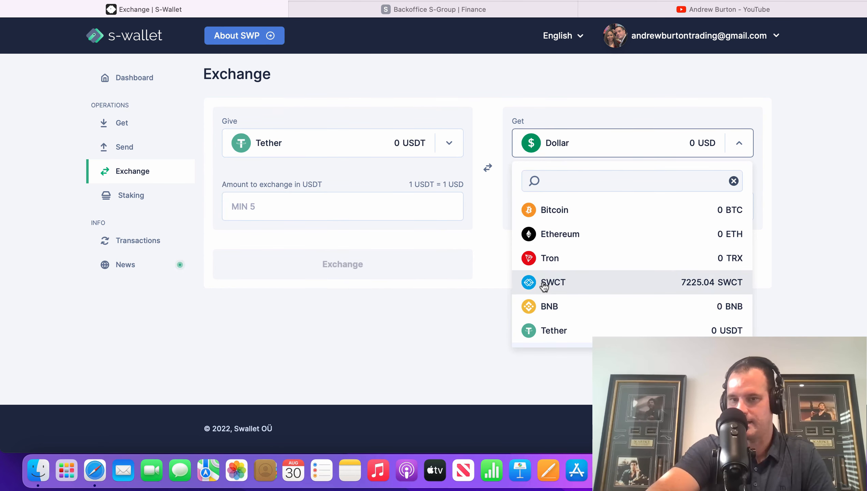
left_click(545, 282)
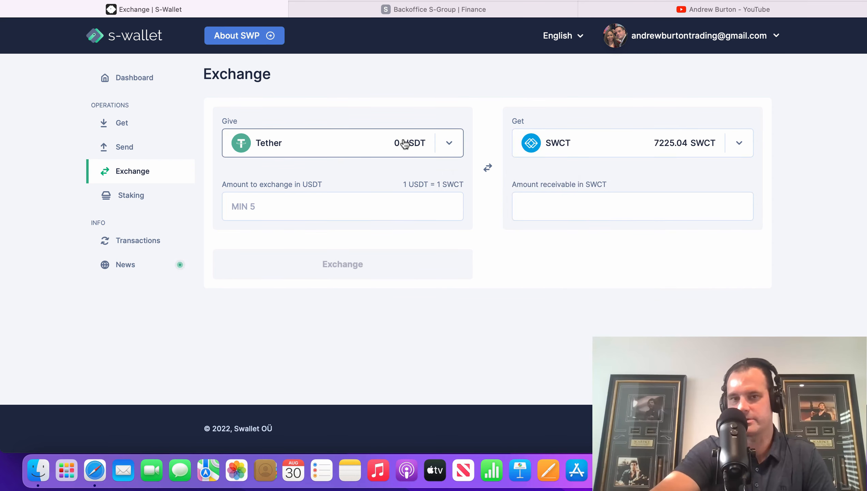
mouse_move(387, 264)
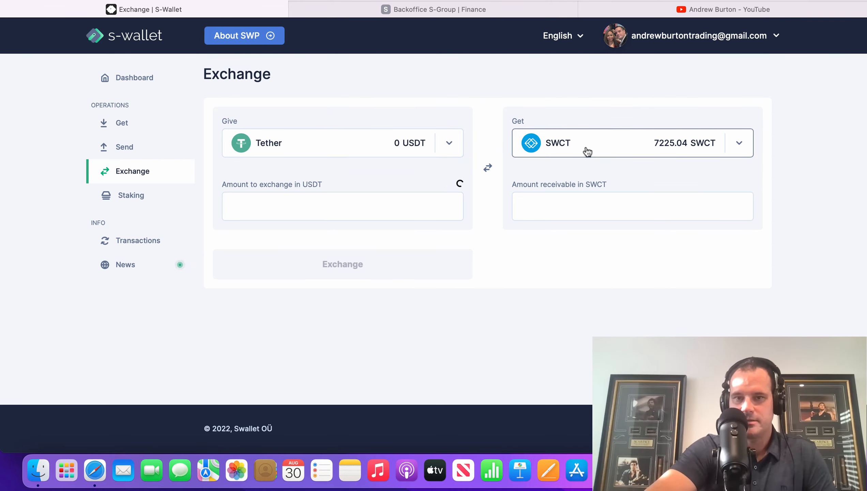
Step: Log out of S-Wallet via the account menu and return to Backoffice Finance
left_click(776, 36)
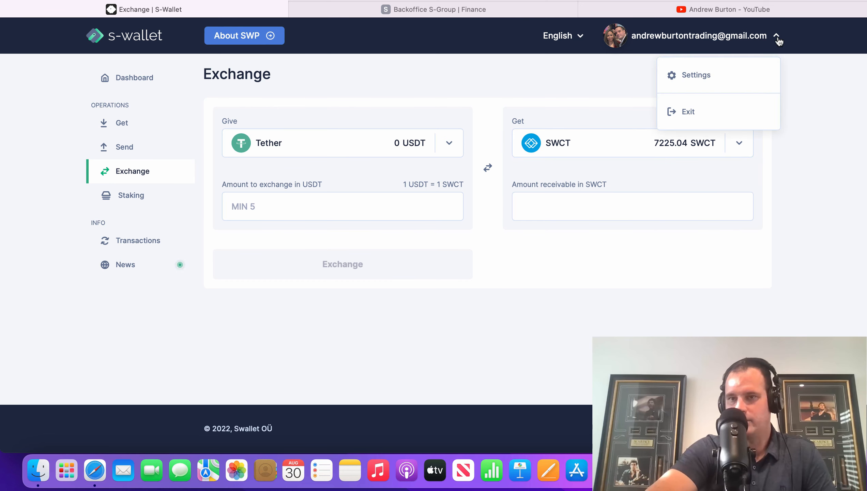
left_click(688, 112)
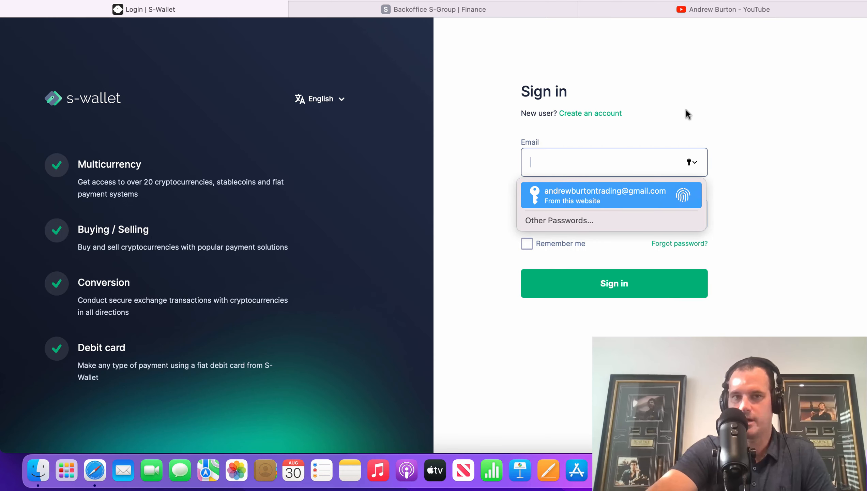
left_click(432, 9)
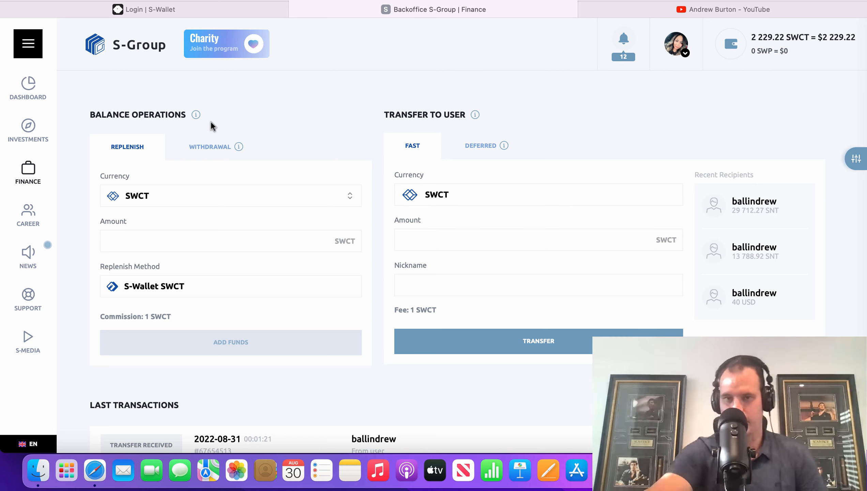
mouse_move(230, 125)
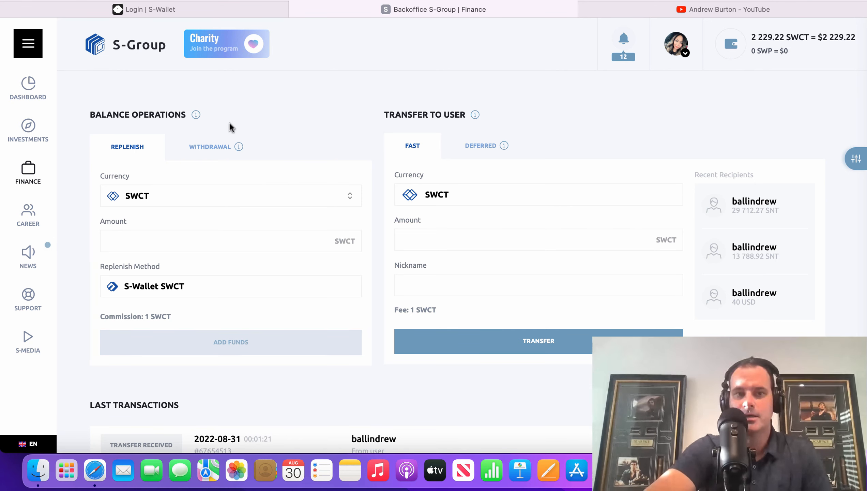
mouse_move(28, 182)
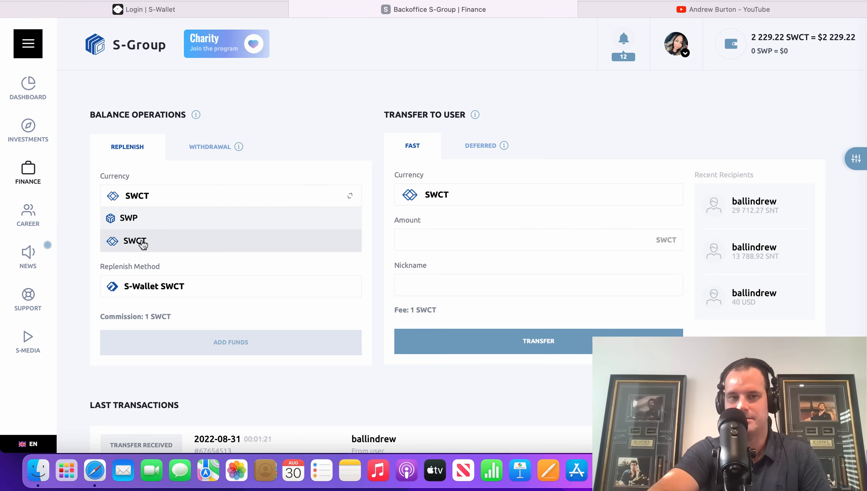
Step: Enter a 7224 SWCT replenishment via S-Wallet SWCT, then go to S-Wallet
left_click(135, 241)
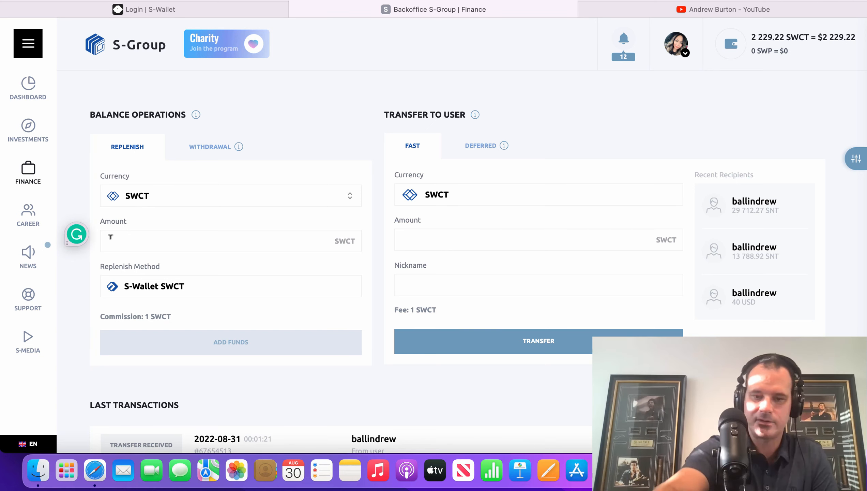
type("7224")
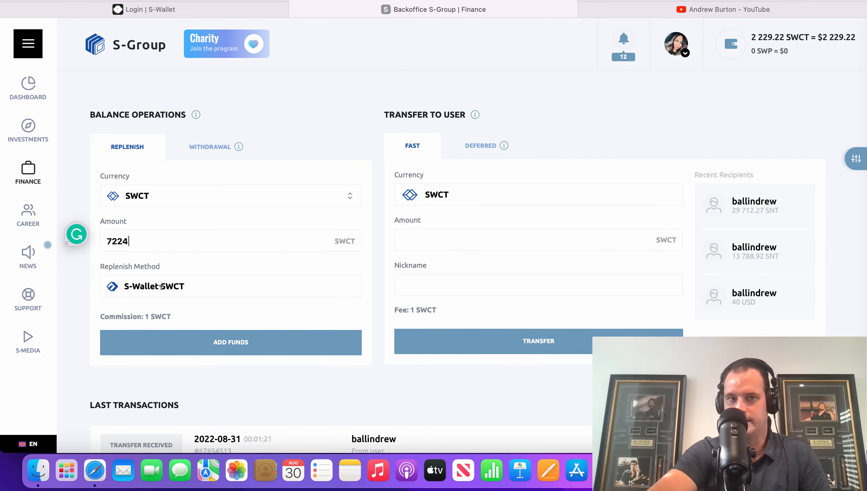
left_click(146, 9)
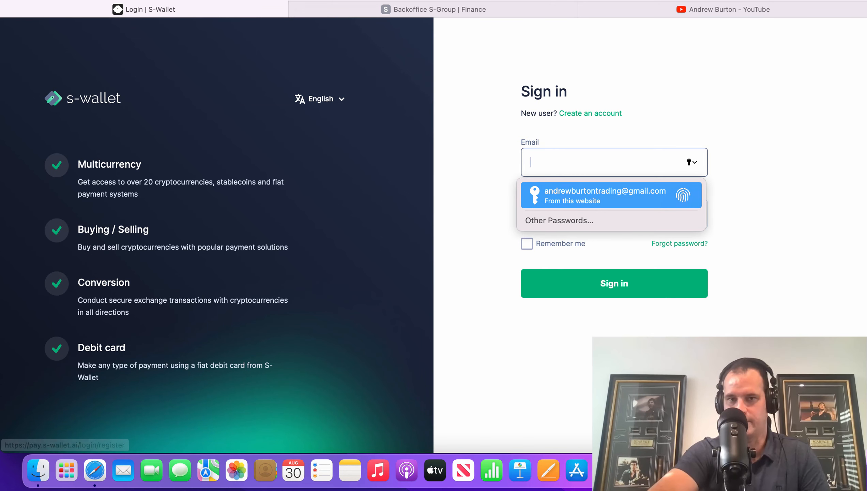
Step: Switch browser tabs toward the S-Wallet sign-in page
left_click(432, 9)
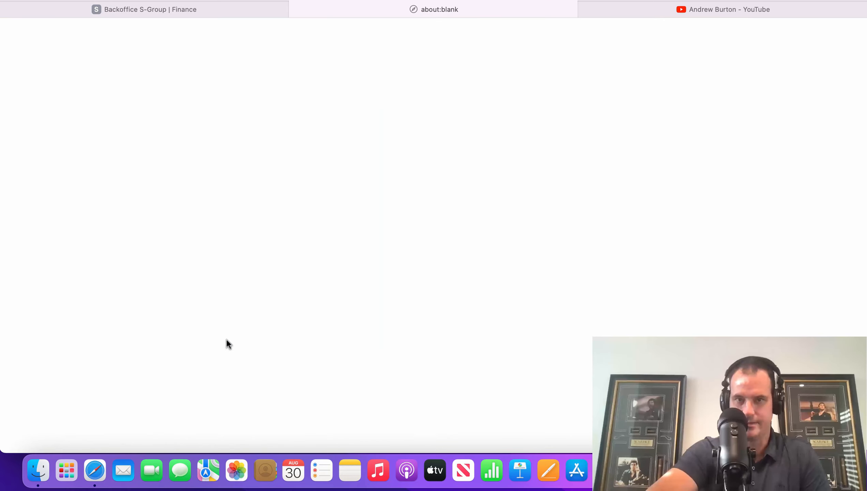
mouse_move(529, 103)
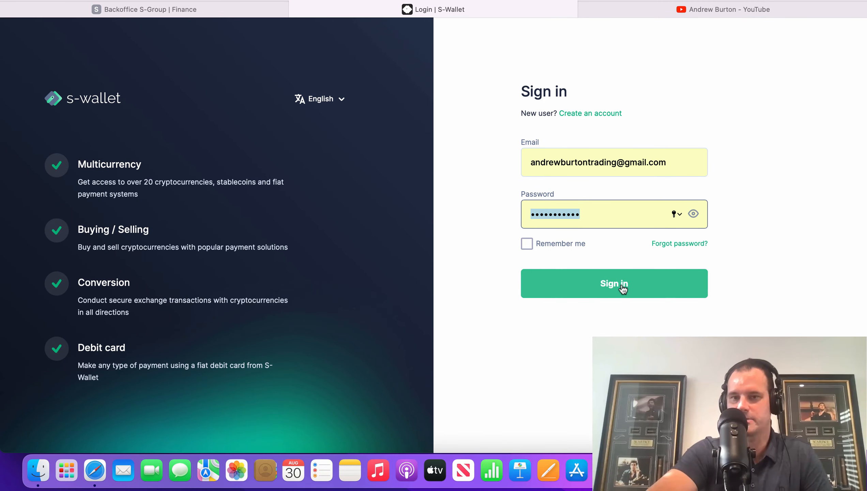
mouse_move(486, 231)
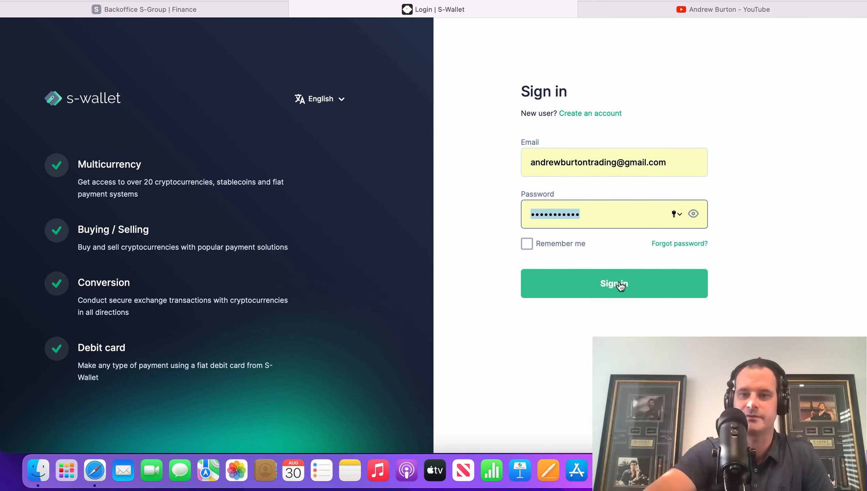
Step: Submit the sign-in credentials and request a Telegram confirmation code
left_click(614, 283)
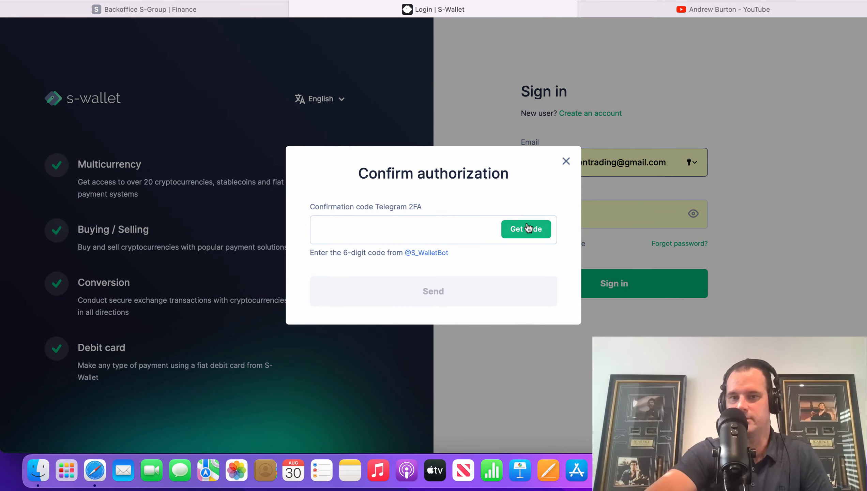
left_click(525, 229)
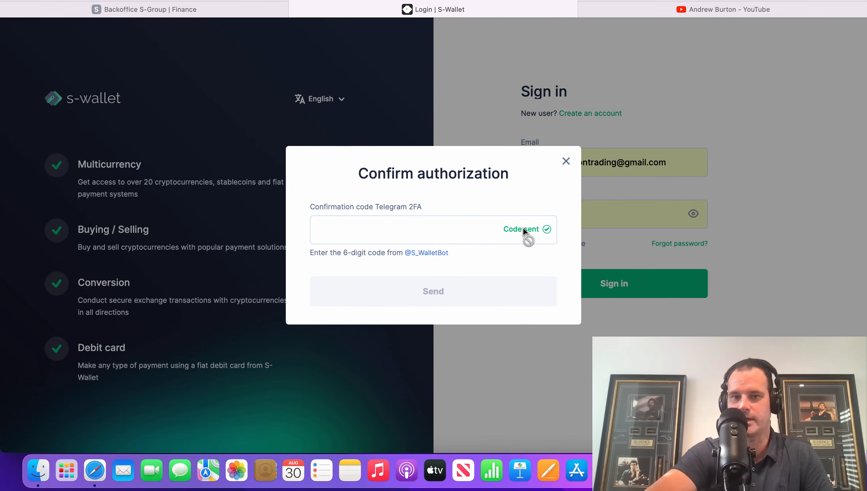
mouse_move(483, 179)
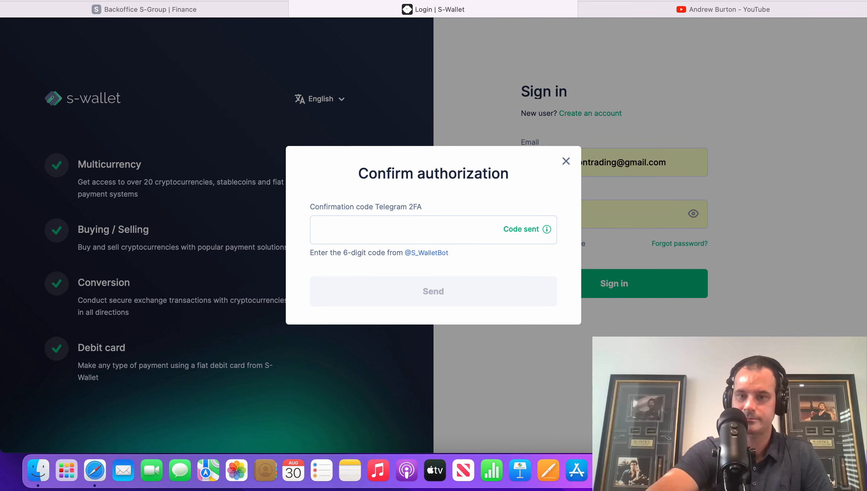
mouse_move(425, 203)
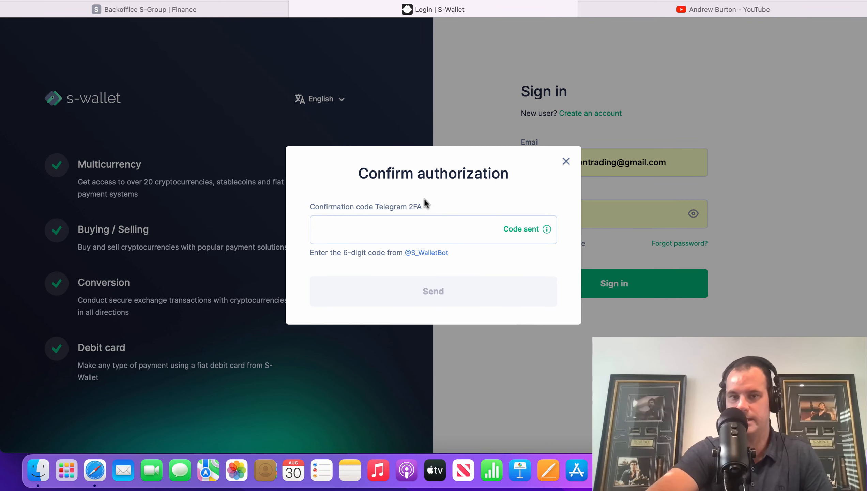
mouse_move(421, 209)
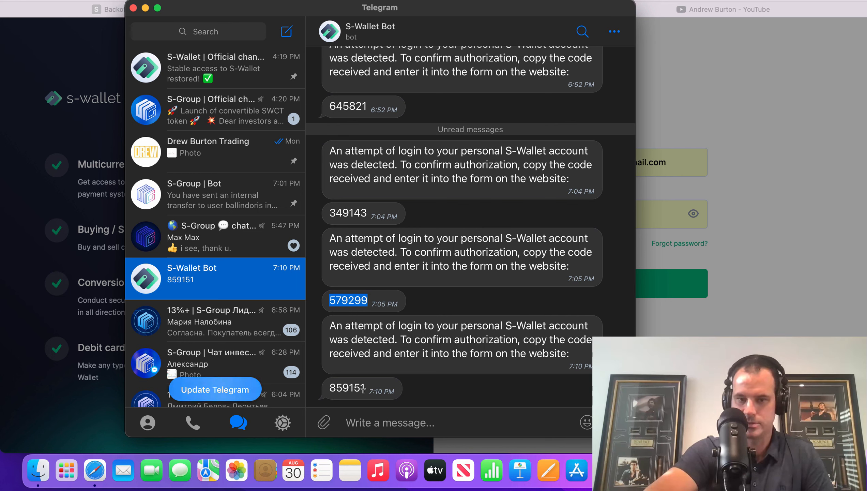
double_click(346, 387)
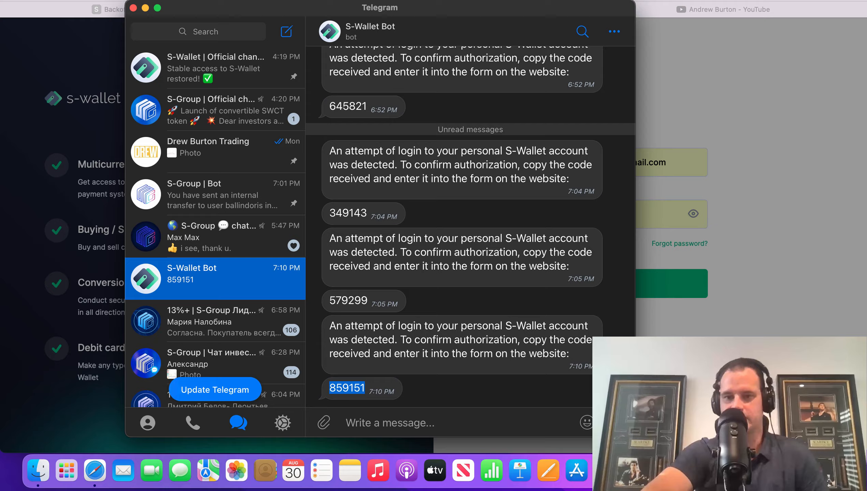
left_click(432, 9)
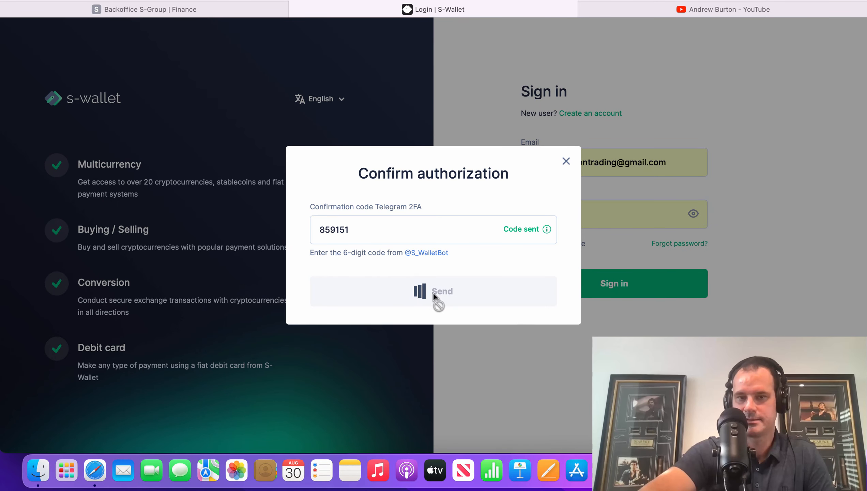
Step: Pay the 7224 SWCT S-Group top-up, 7225 SWCT total including the 1 SWCT commission
left_click(442, 291)
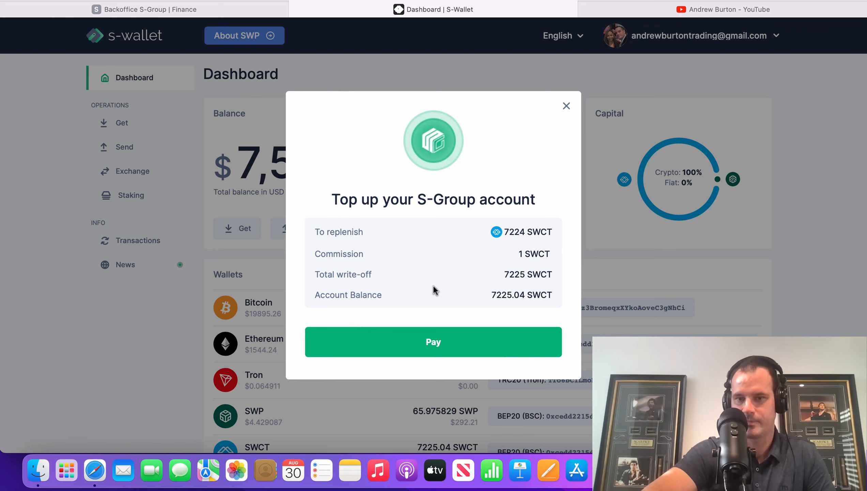
mouse_move(495, 324)
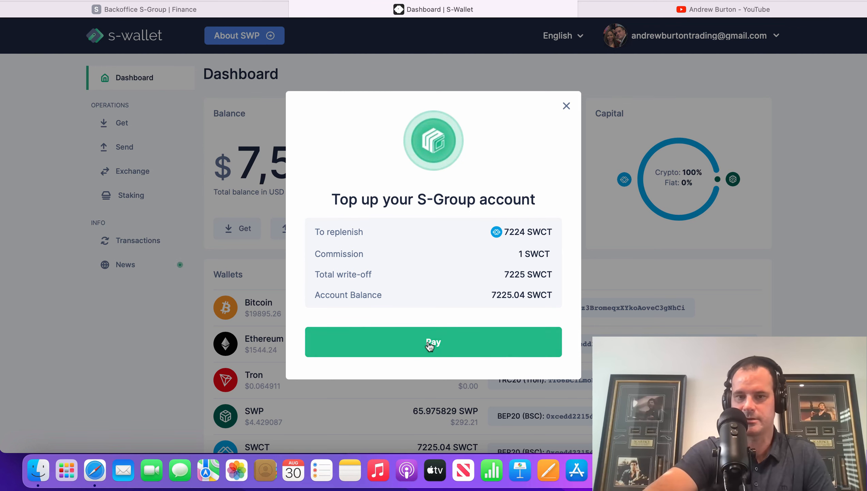
left_click(433, 341)
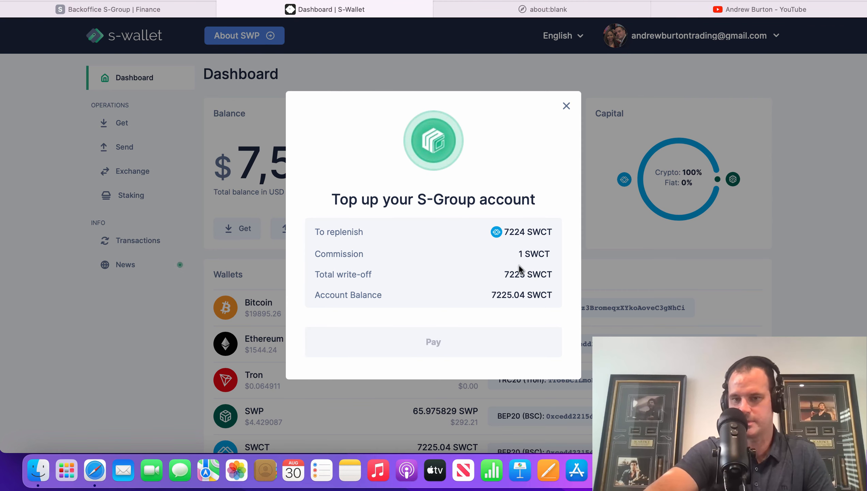
mouse_move(460, 254)
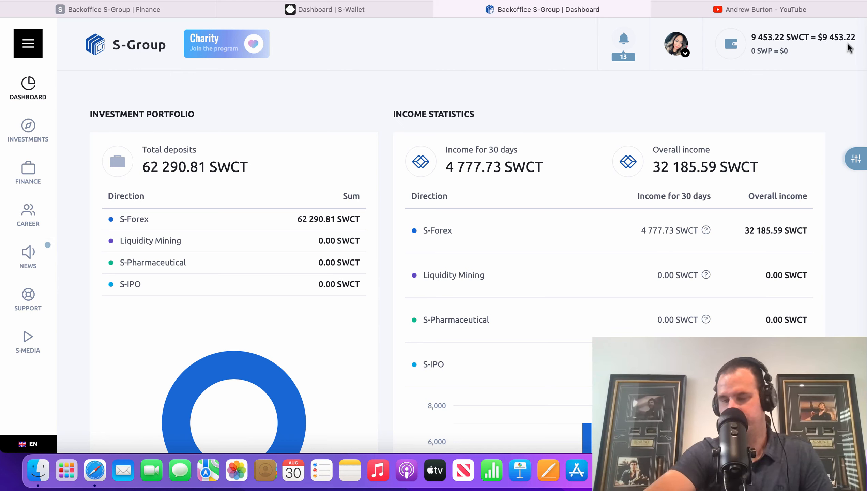
mouse_move(243, 115)
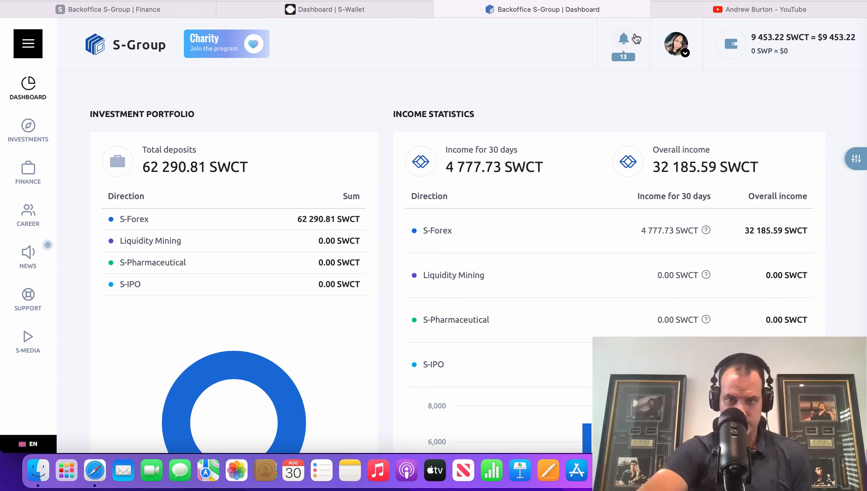
mouse_move(28, 139)
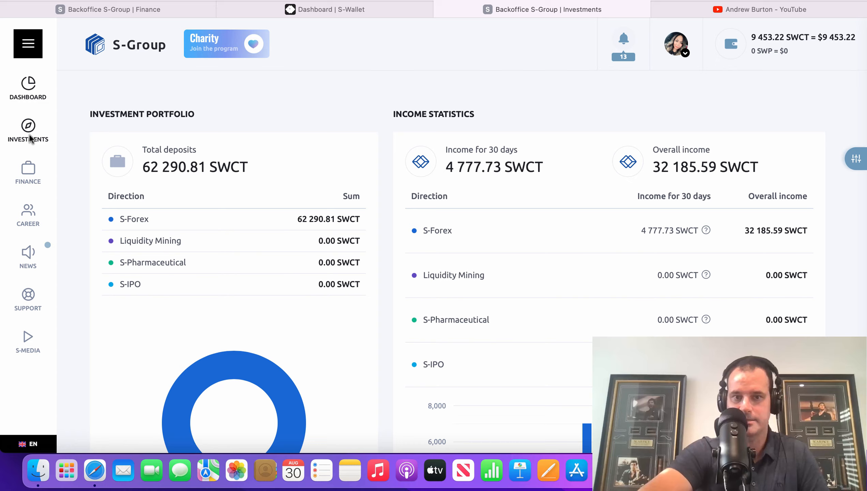
Step: Open Investments and scroll down to review the July 51,763.81 and new 10,527 packages
left_click(28, 126)
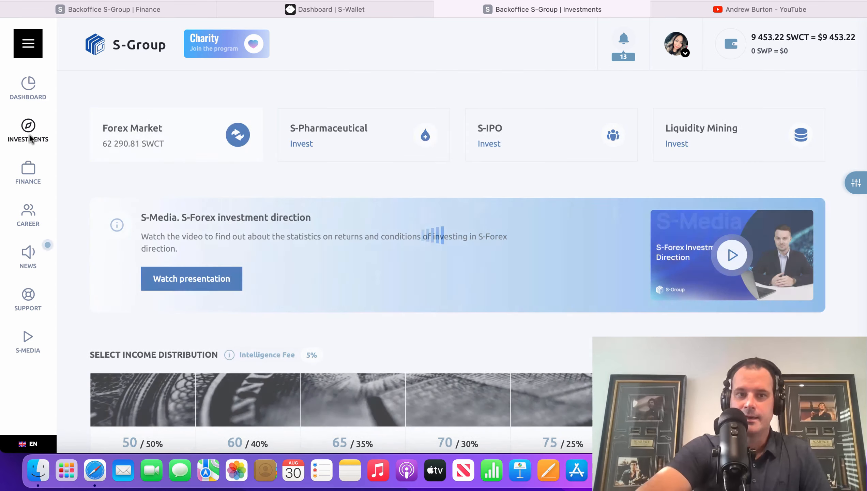
scroll("down", 3)
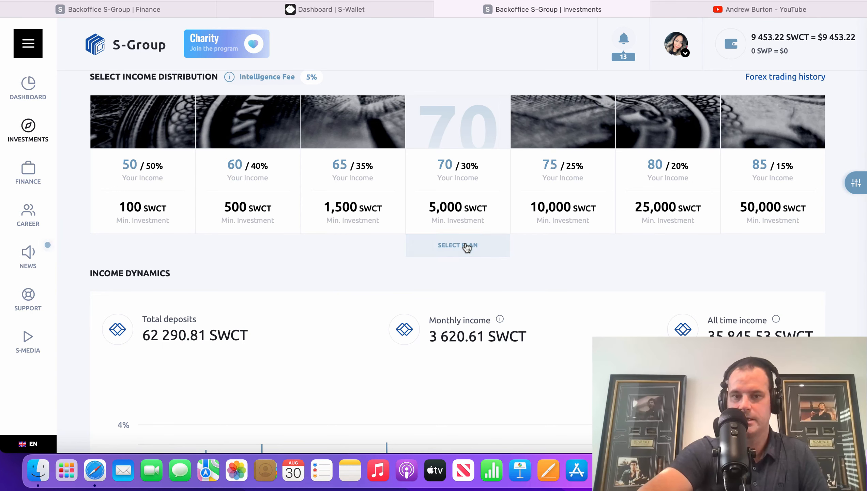
scroll("down", 3)
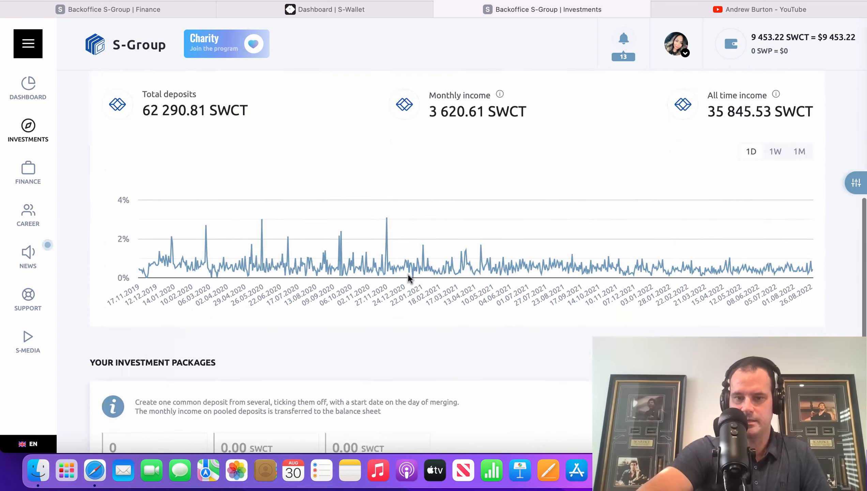
scroll("down", 3)
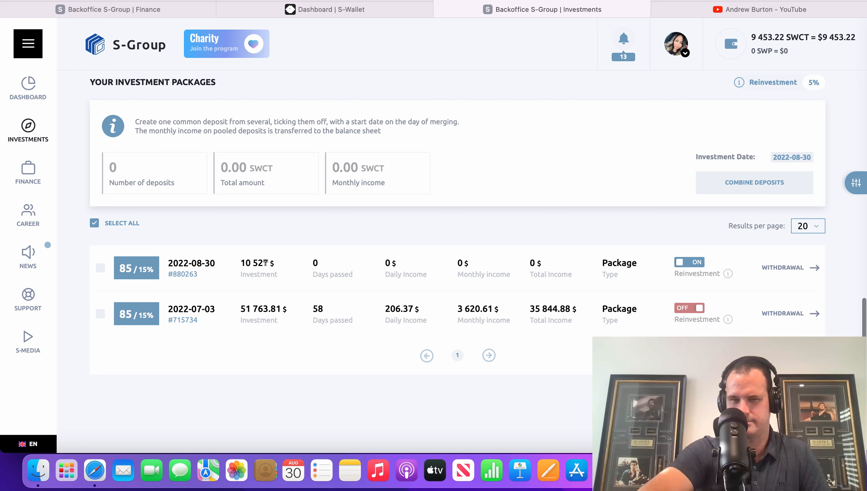
mouse_move(247, 335)
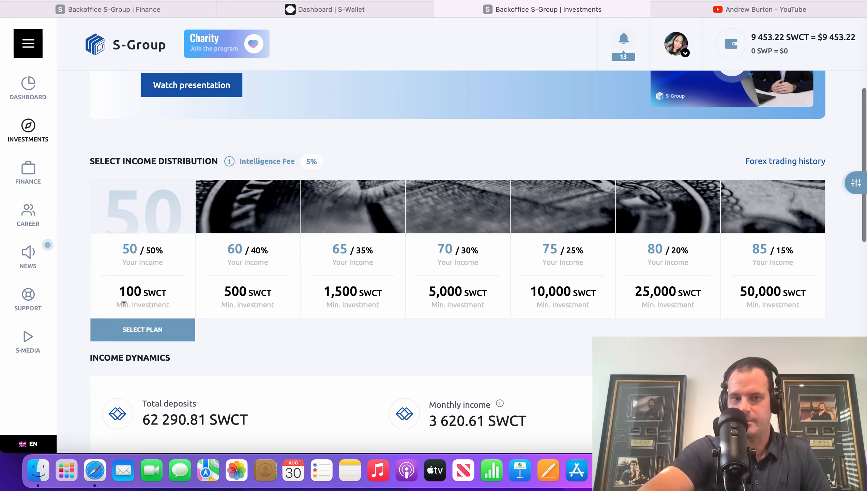
mouse_move(137, 302)
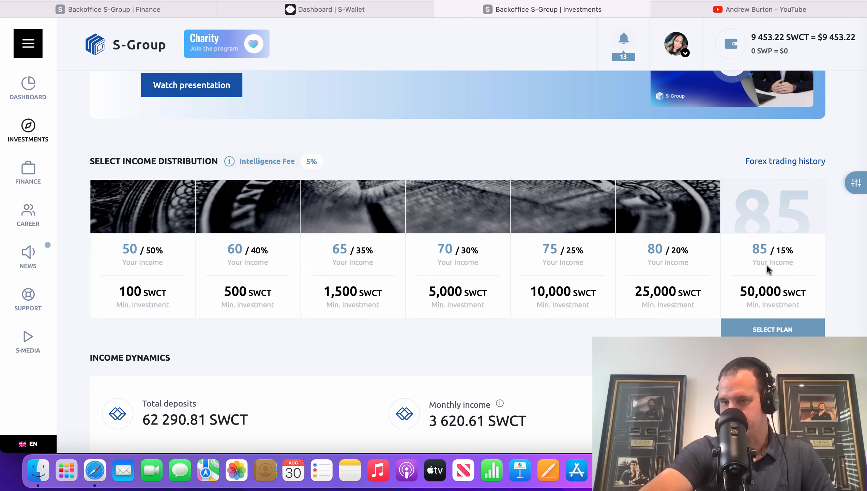
mouse_move(458, 295)
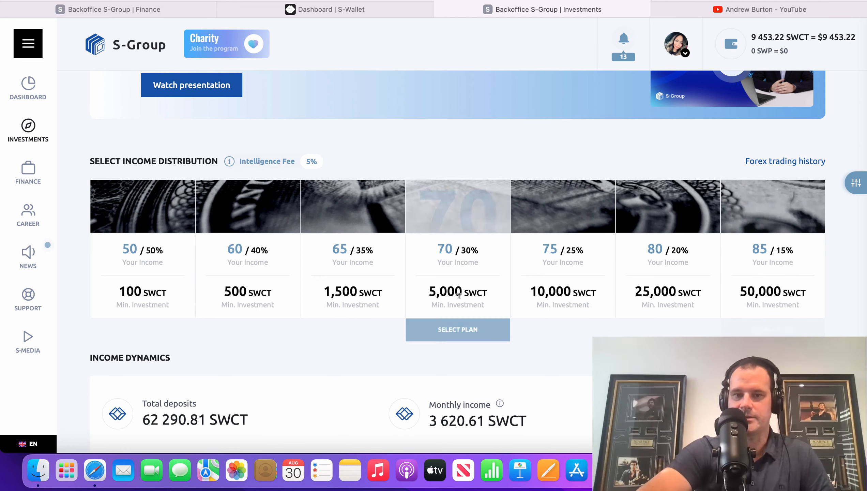
Step: Select the 70/30% plan to open its 5000–9999 SWCT investment dialog
left_click(458, 330)
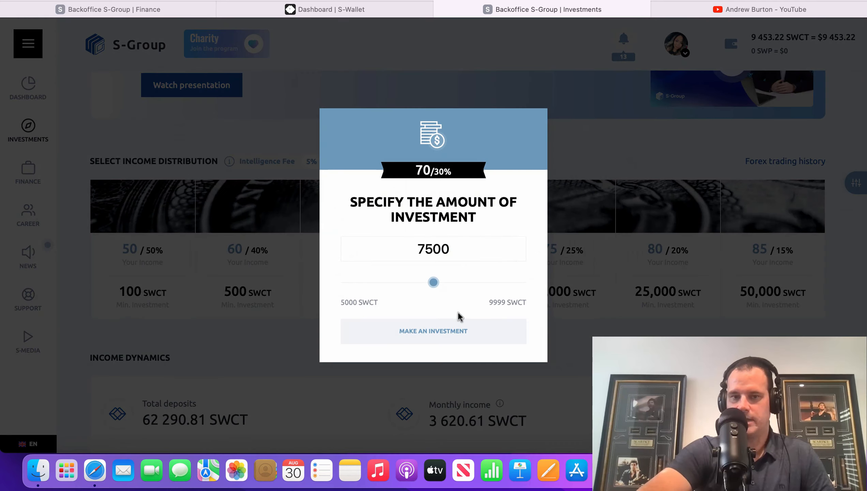
mouse_move(830, 46)
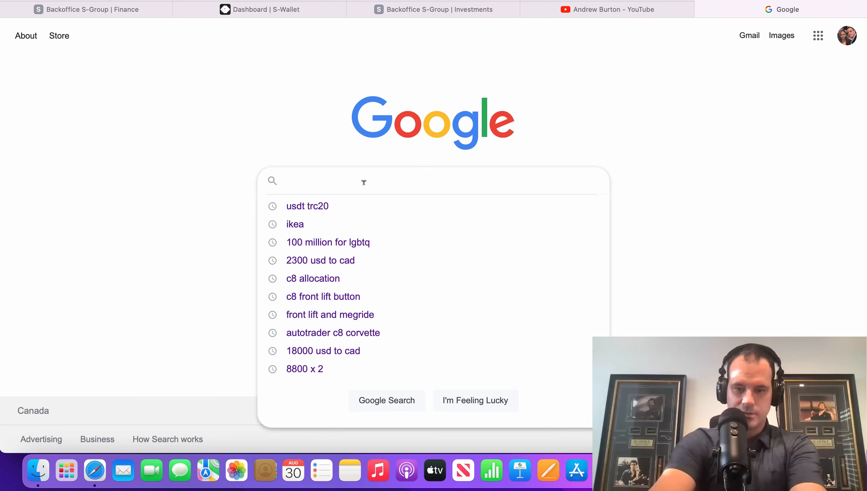
Step: Calculate 9453 minus 5% in Google Search, giving 8980.35
type("9453 - 5%")
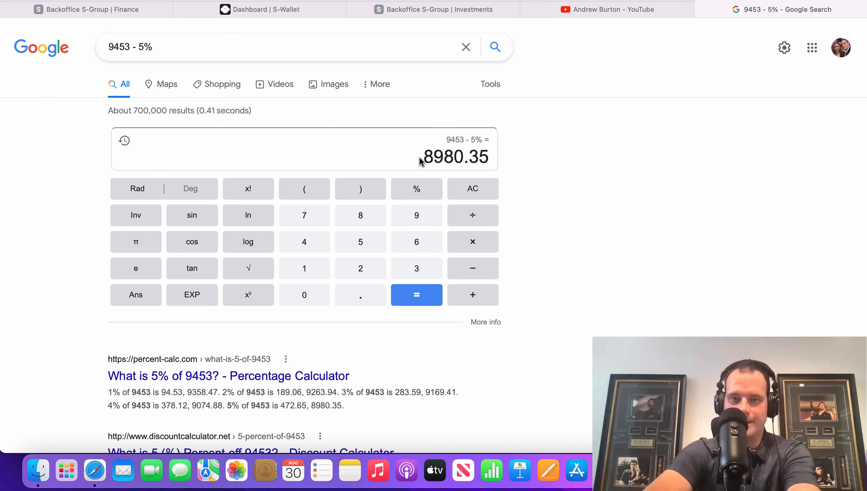
mouse_move(508, 76)
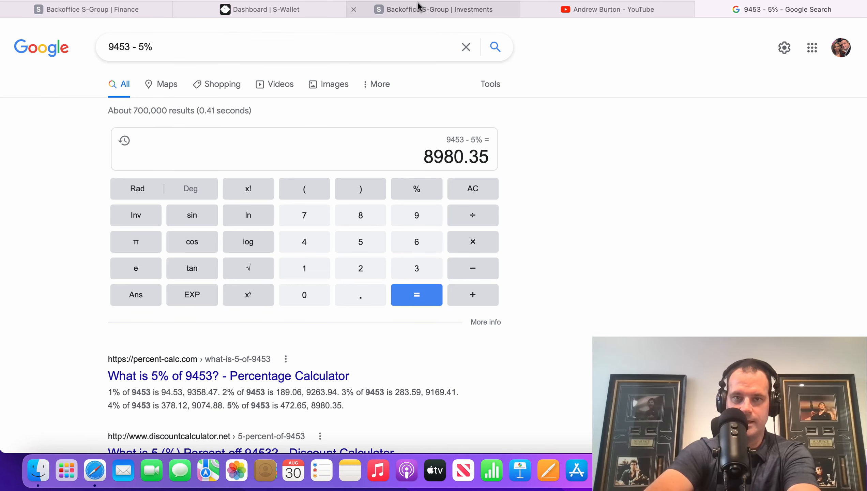
Step: Invest 8981 SWCT in the 70/30 plan from Balance SWCT and request the 2FA code
left_click(434, 9)
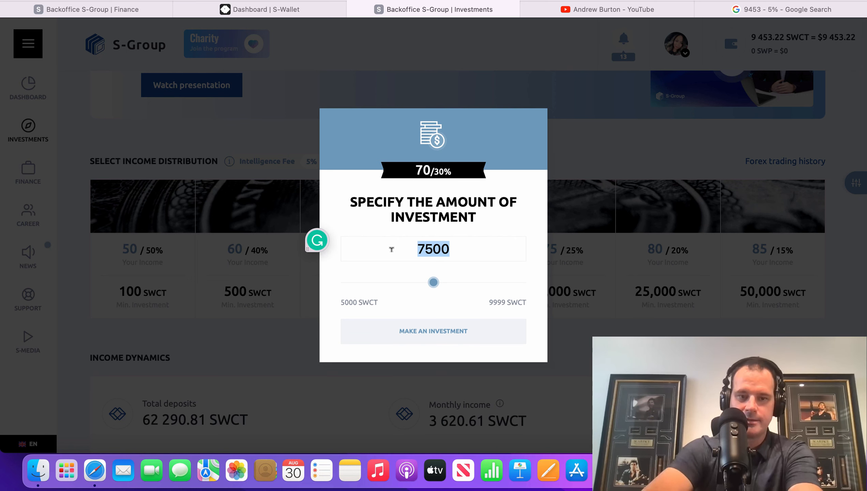
type("8981")
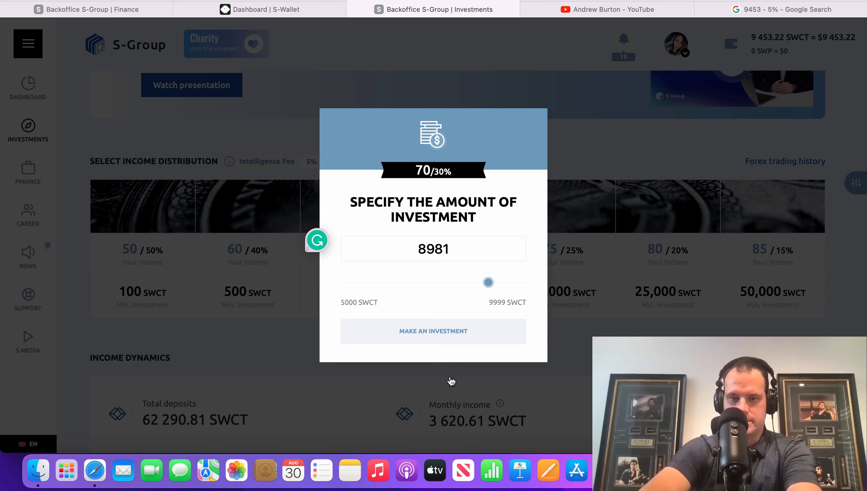
left_click(433, 331)
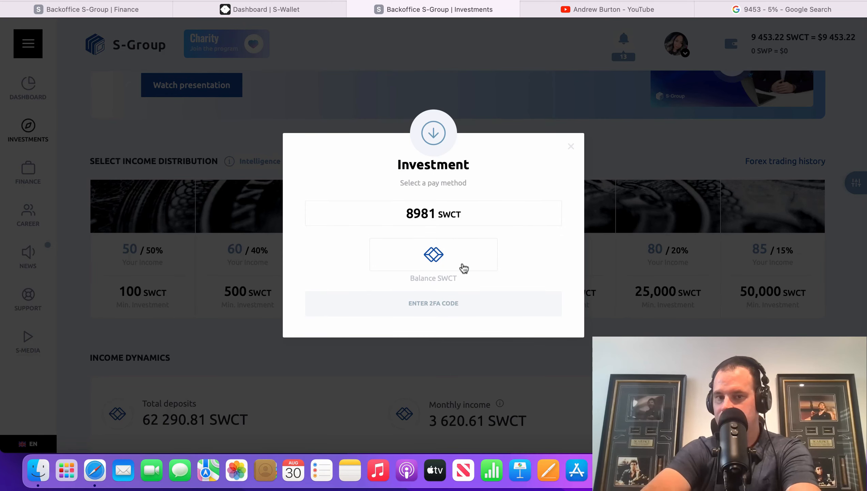
left_click(433, 254)
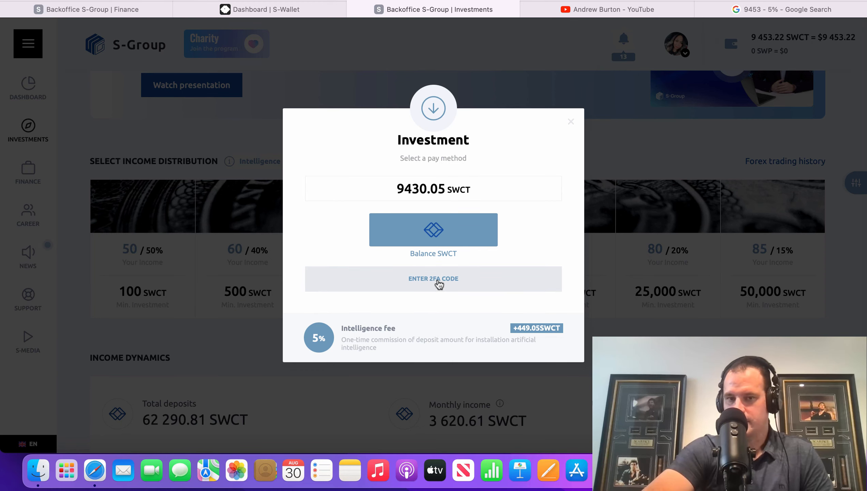
left_click(433, 278)
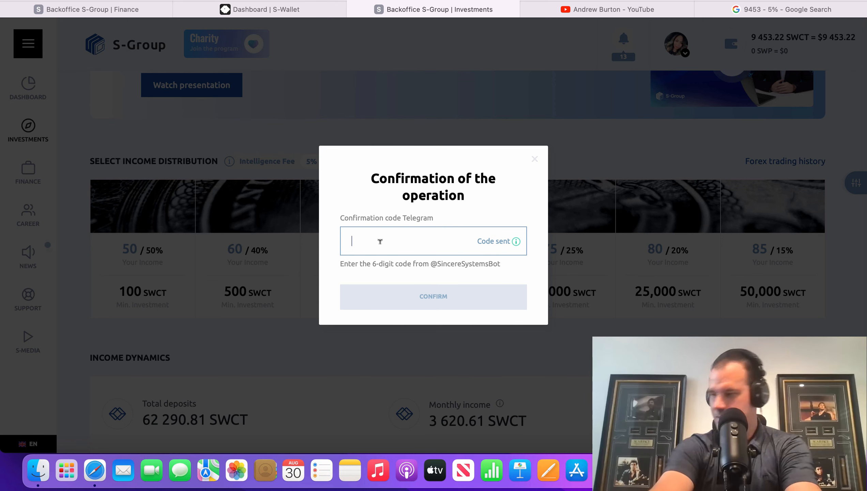
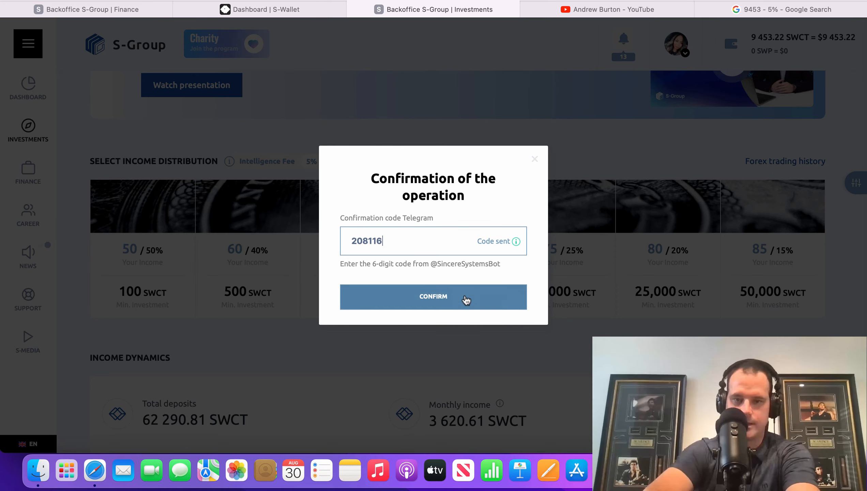
left_click(433, 296)
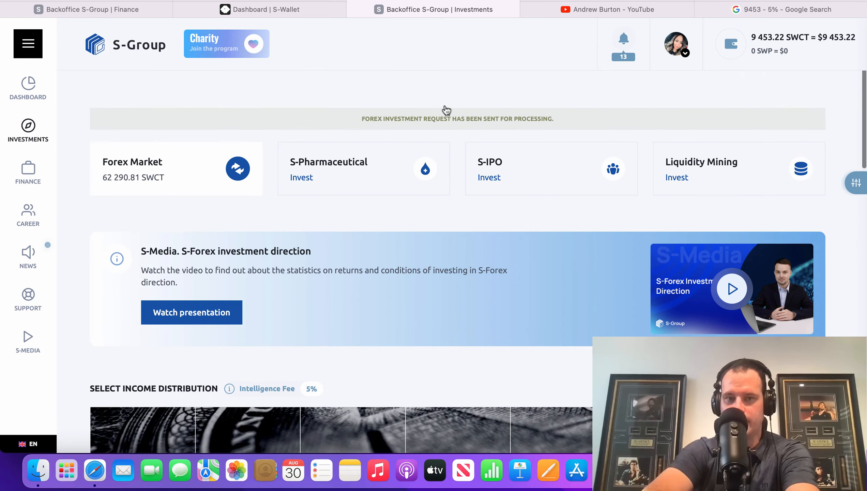
mouse_move(505, 128)
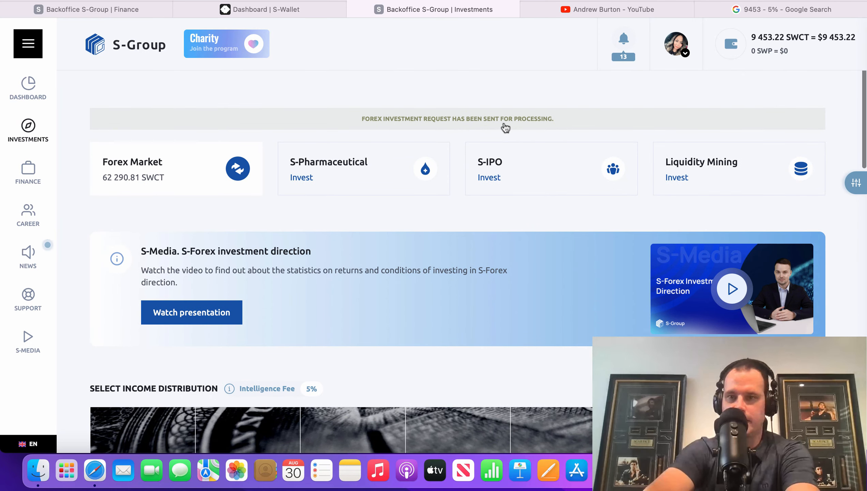
mouse_move(395, 94)
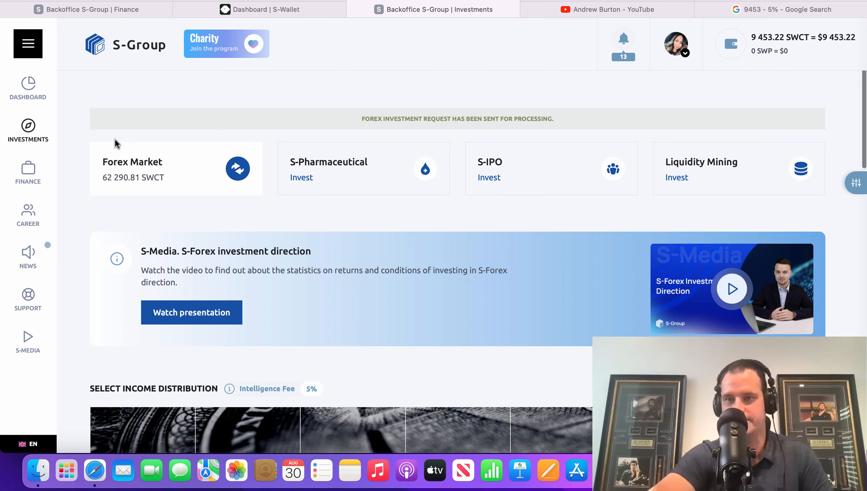
mouse_move(44, 141)
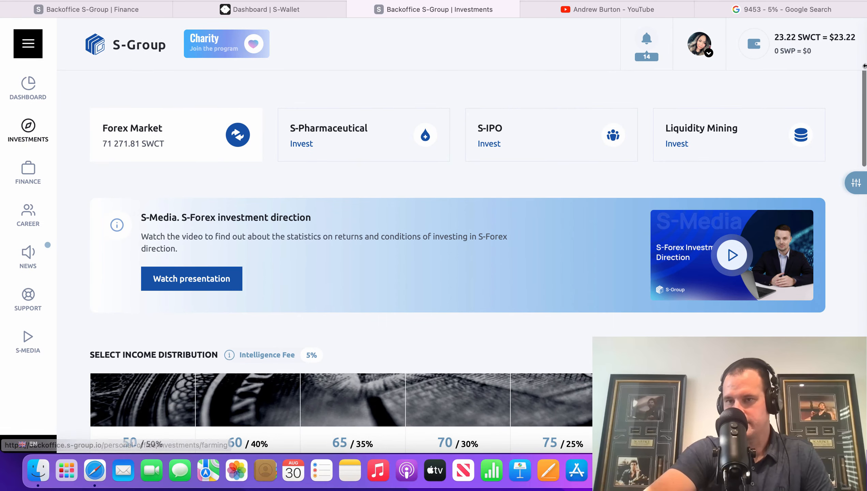
mouse_move(524, 169)
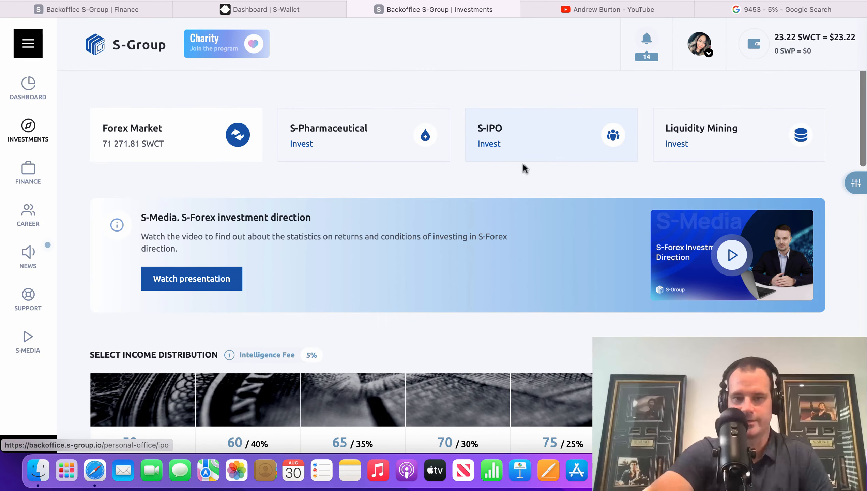
mouse_move(541, 189)
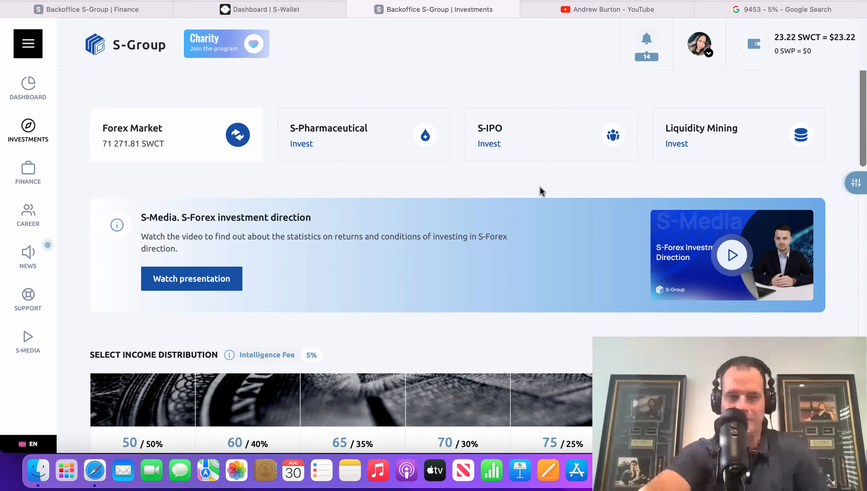
scroll("down", 3)
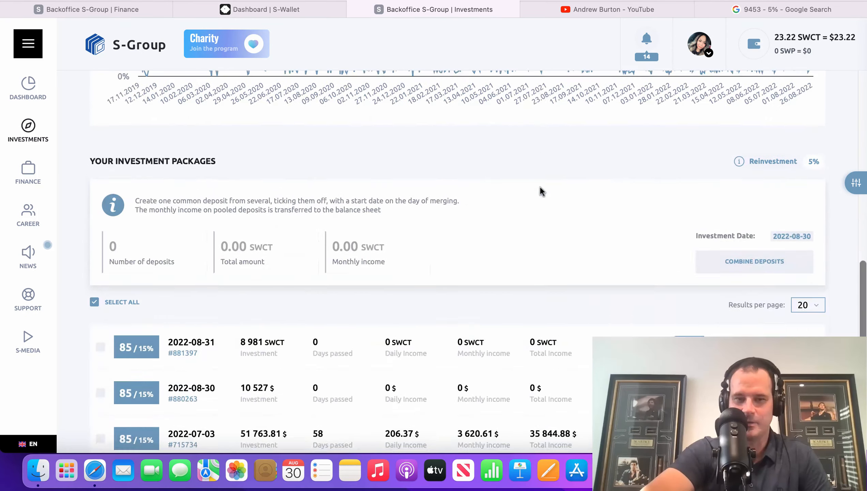
scroll("down", 3)
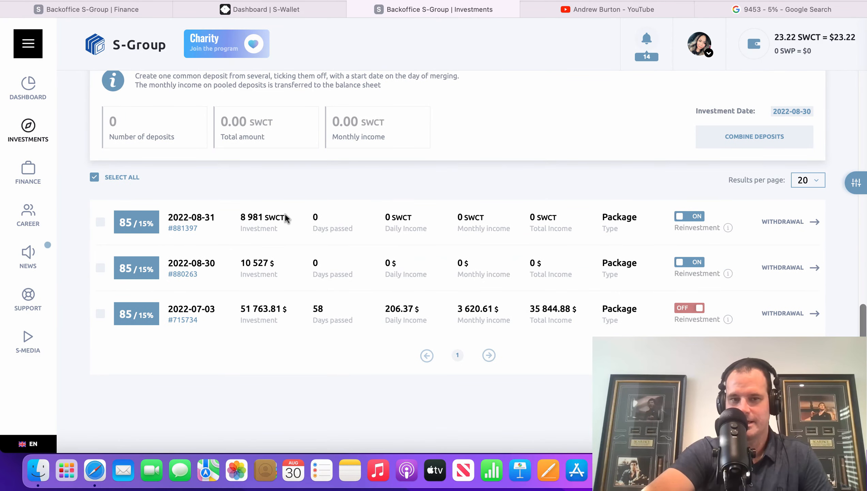
mouse_move(259, 313)
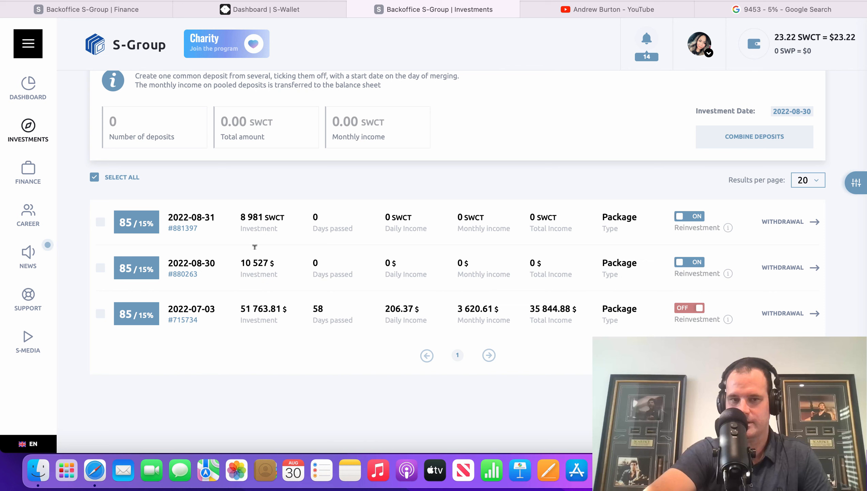
mouse_move(259, 244)
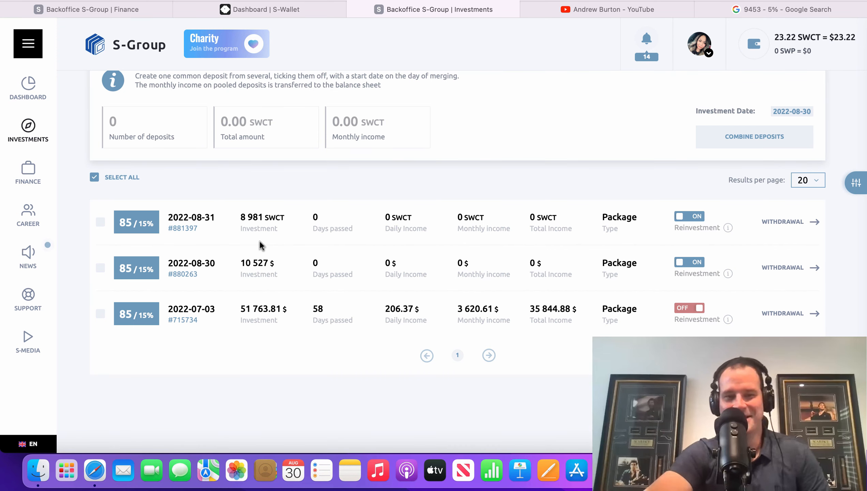
mouse_move(242, 302)
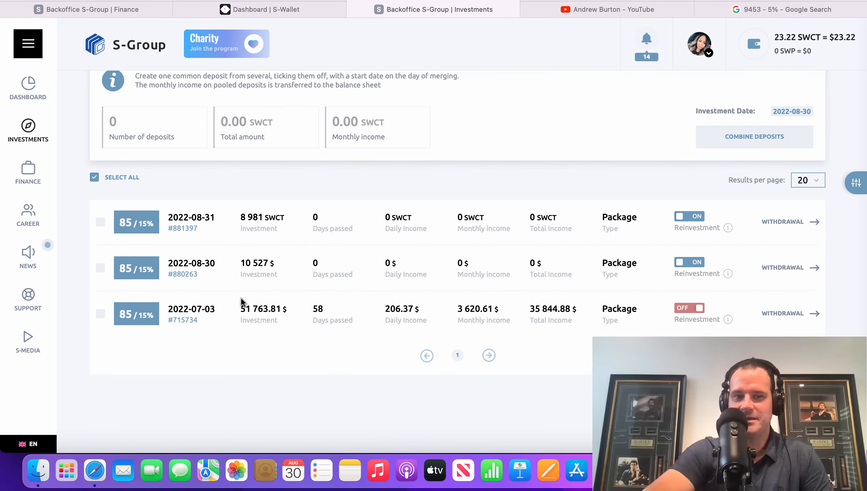
mouse_move(273, 237)
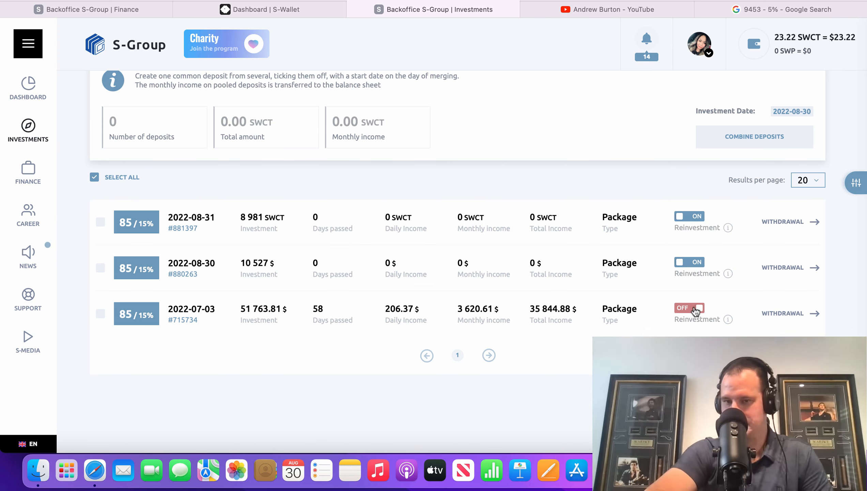
mouse_move(616, 333)
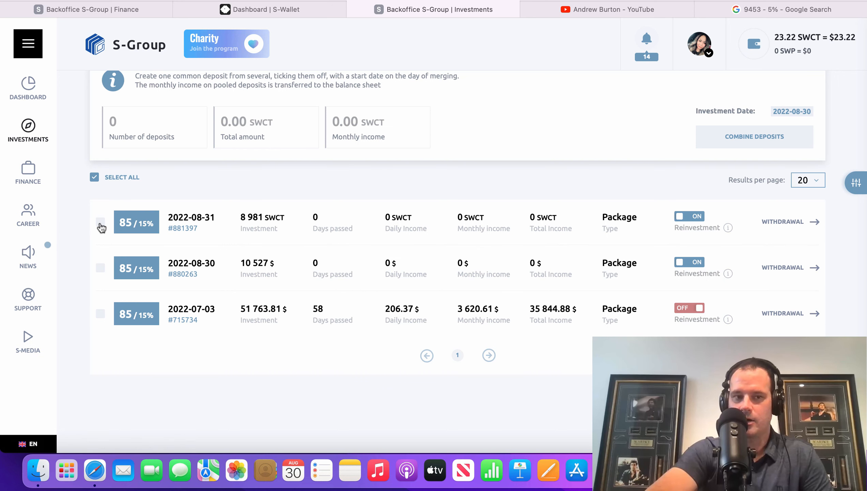
left_click(100, 222)
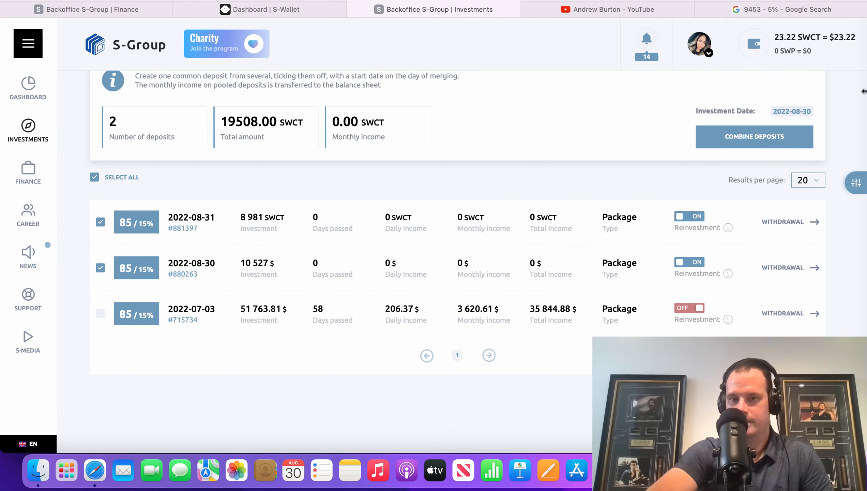
mouse_move(732, 142)
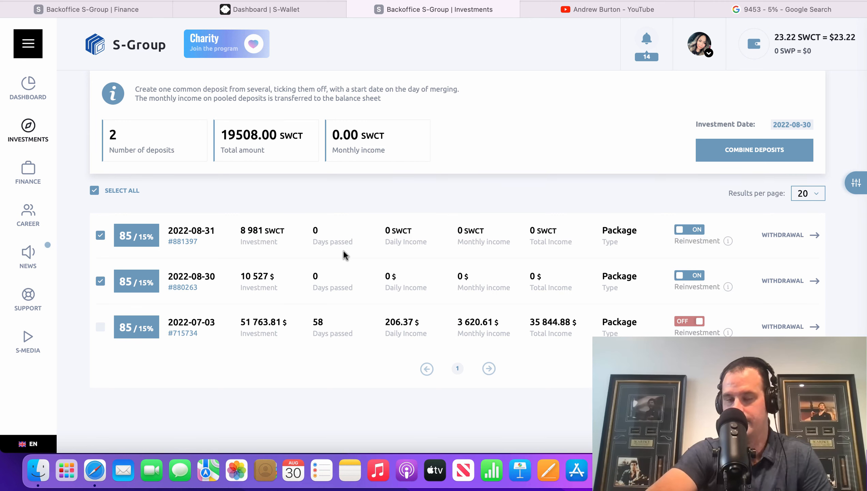
mouse_move(444, 243)
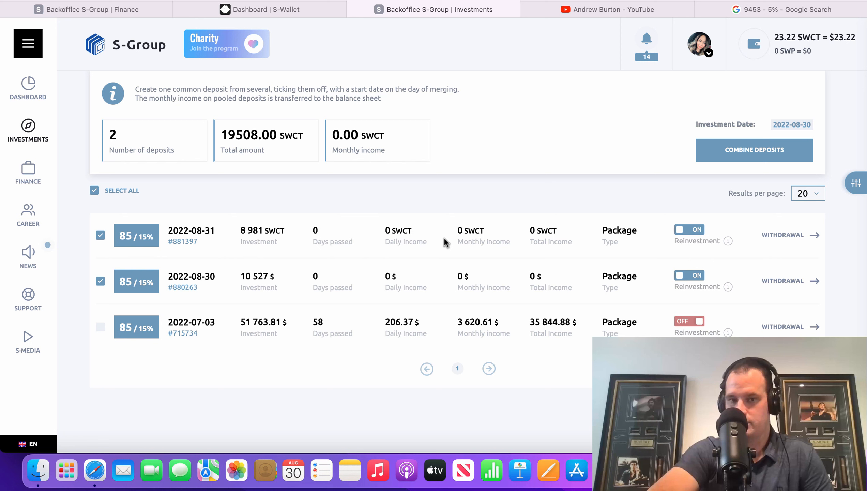
mouse_move(352, 254)
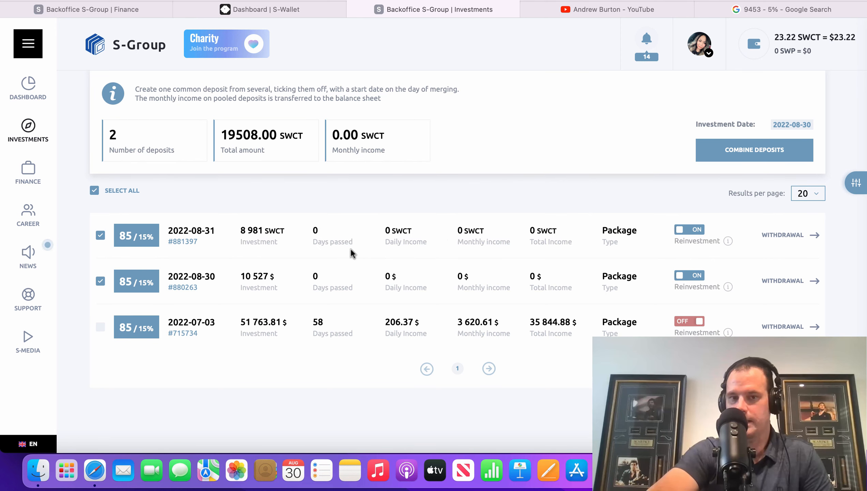
mouse_move(362, 249)
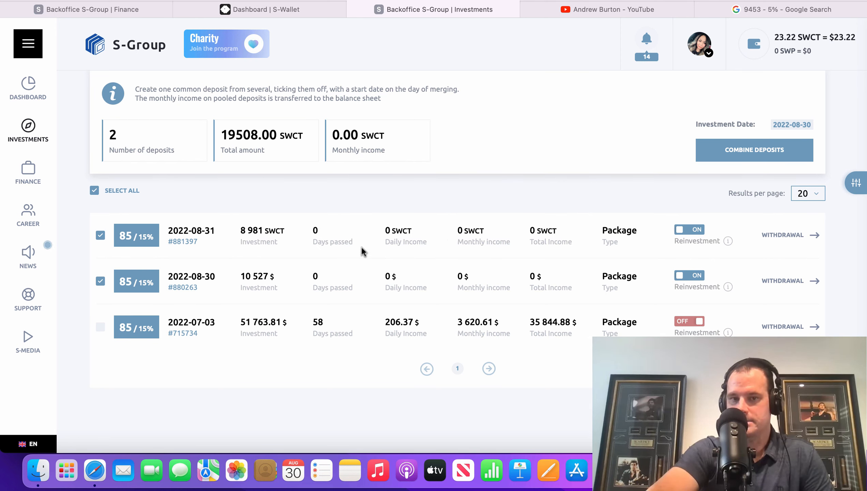
mouse_move(406, 261)
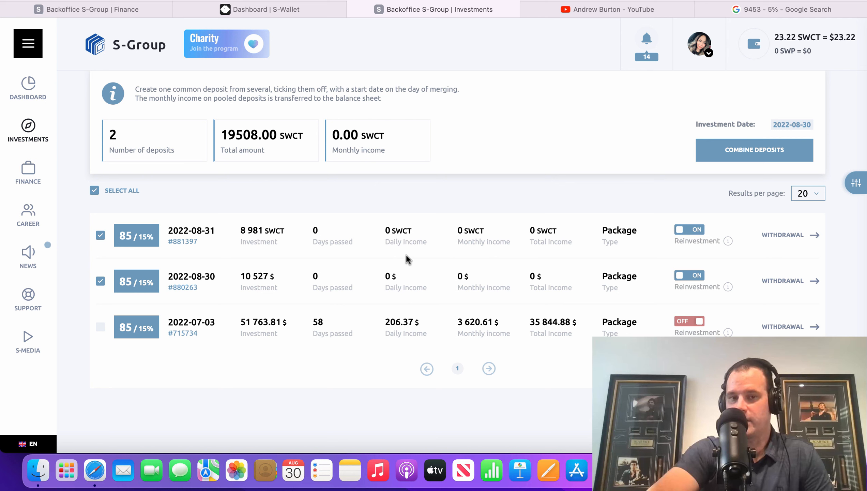
mouse_move(399, 253)
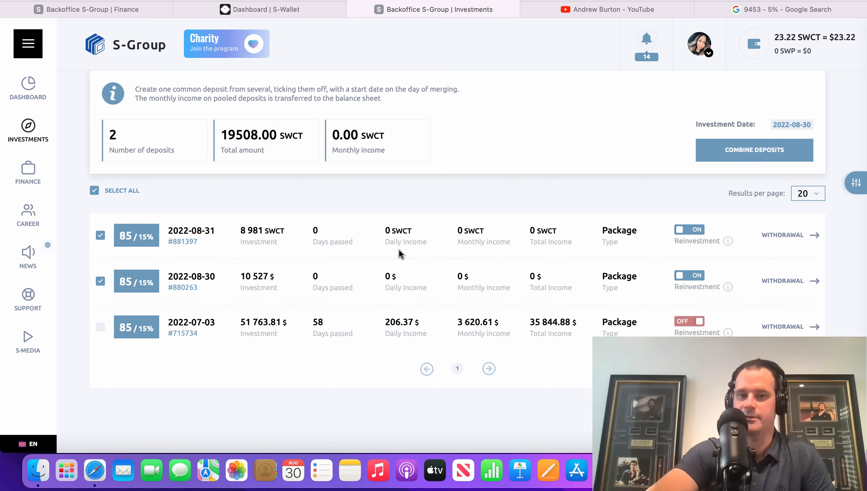
mouse_move(408, 280)
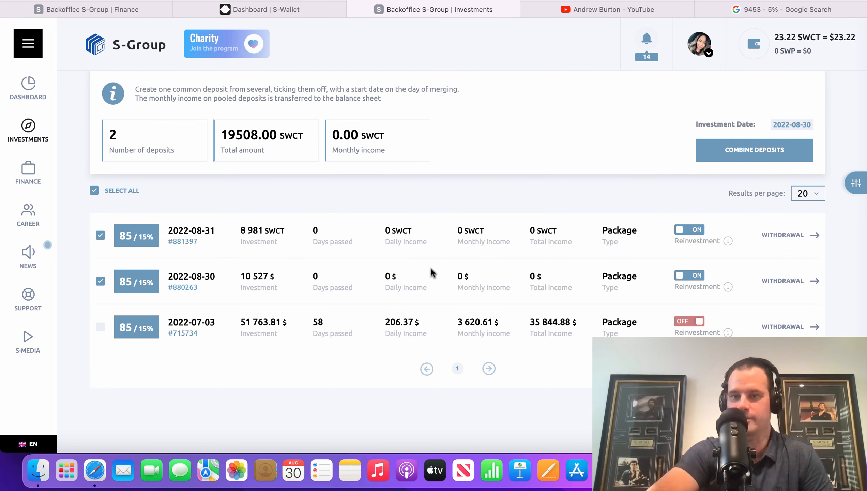
mouse_move(813, 159)
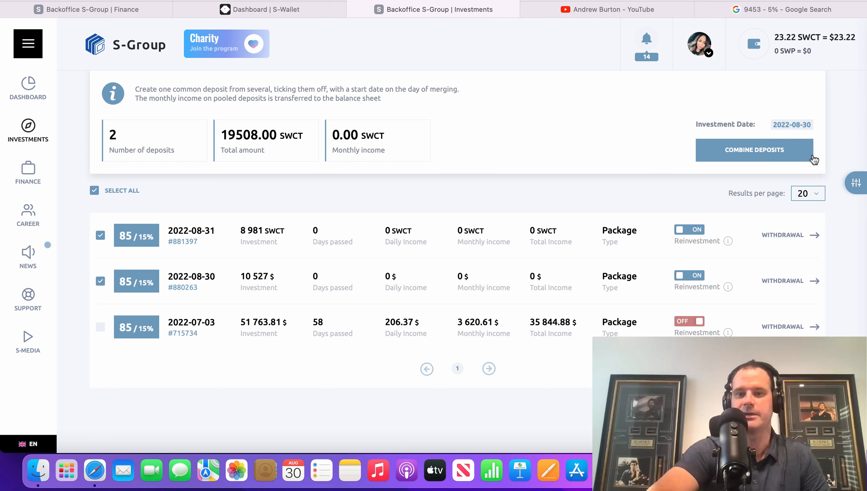
mouse_move(508, 255)
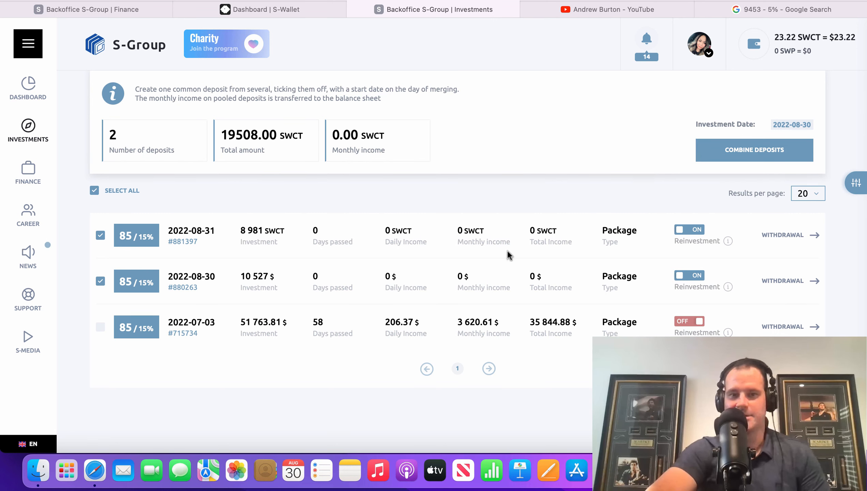
mouse_move(336, 271)
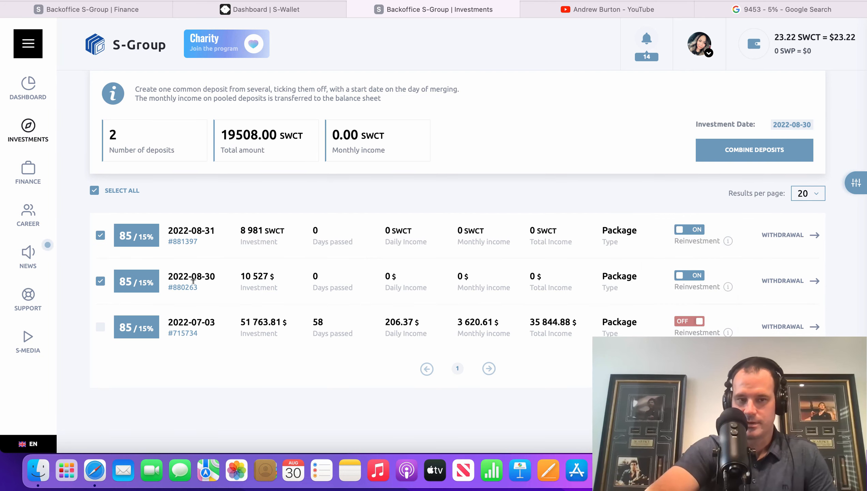
mouse_move(340, 154)
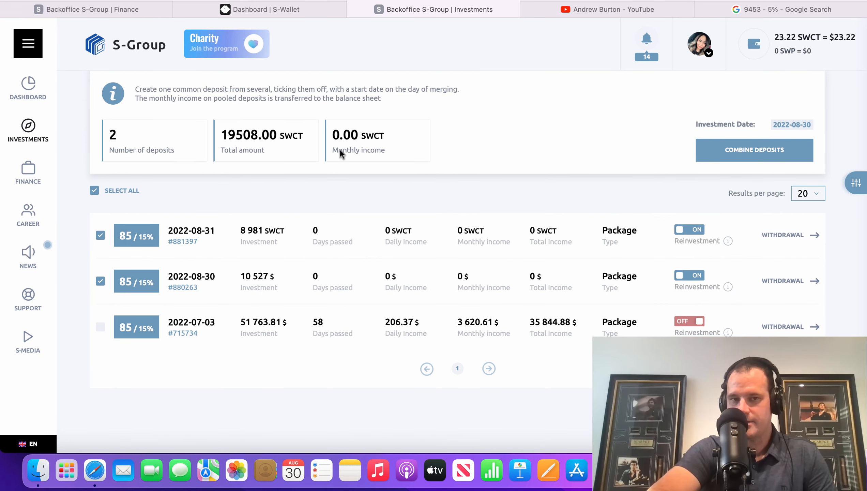
mouse_move(758, 151)
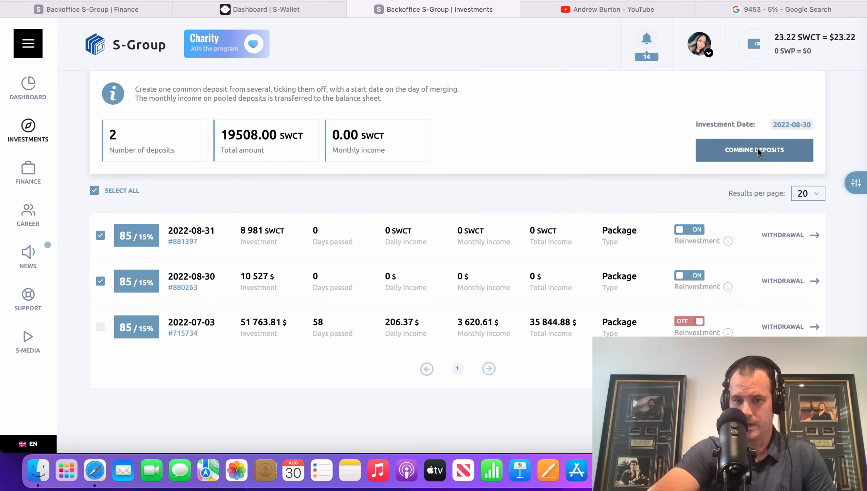
left_click(754, 150)
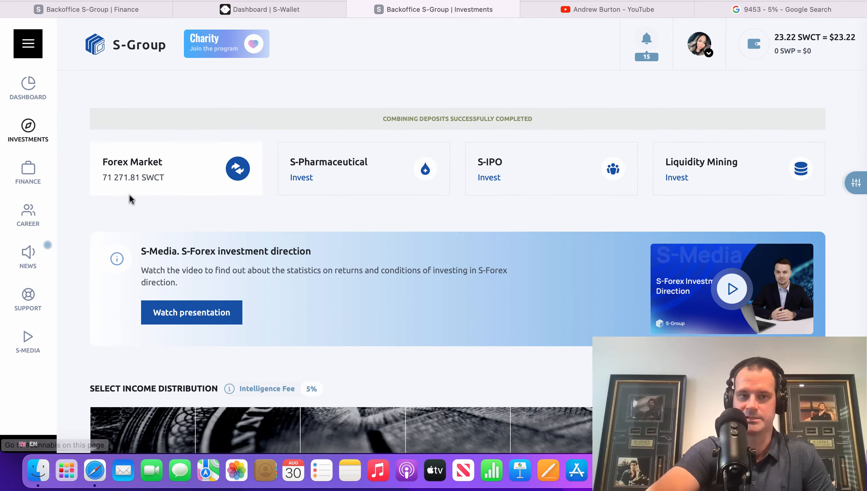
Step: Reopen Investments and scroll to check the merged 19,508 SWCT package beside the 51,763.81 one
left_click(28, 127)
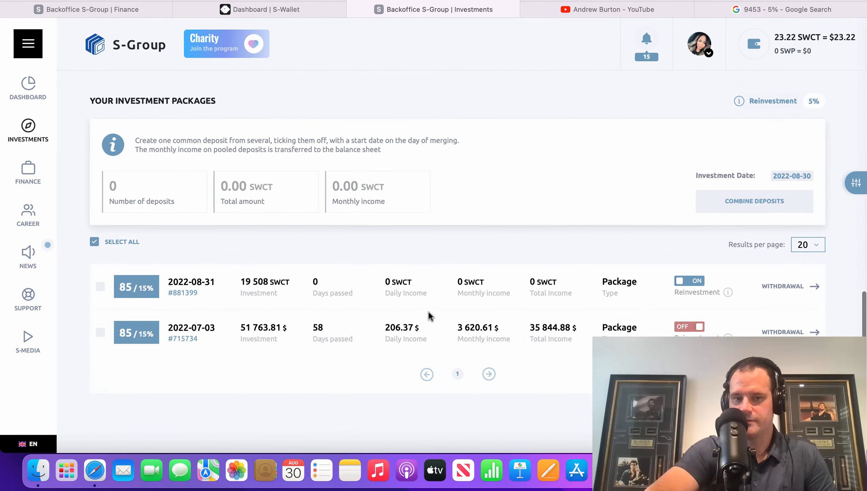
scroll("down", 3)
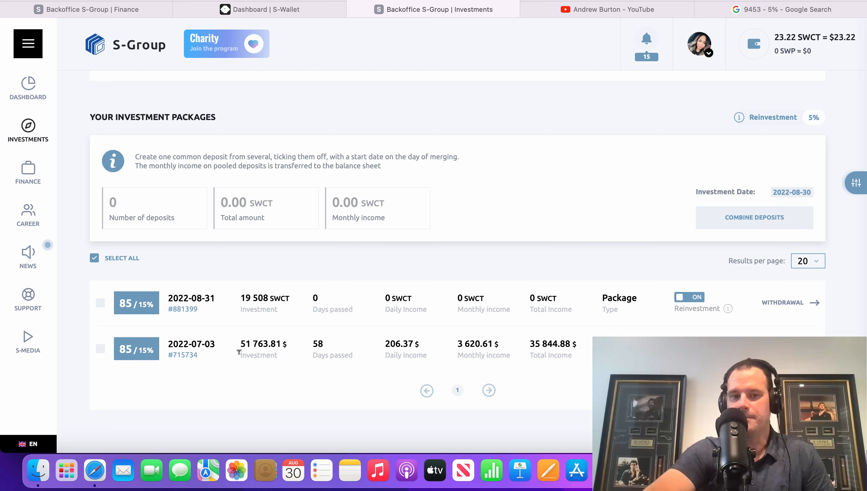
mouse_move(274, 340)
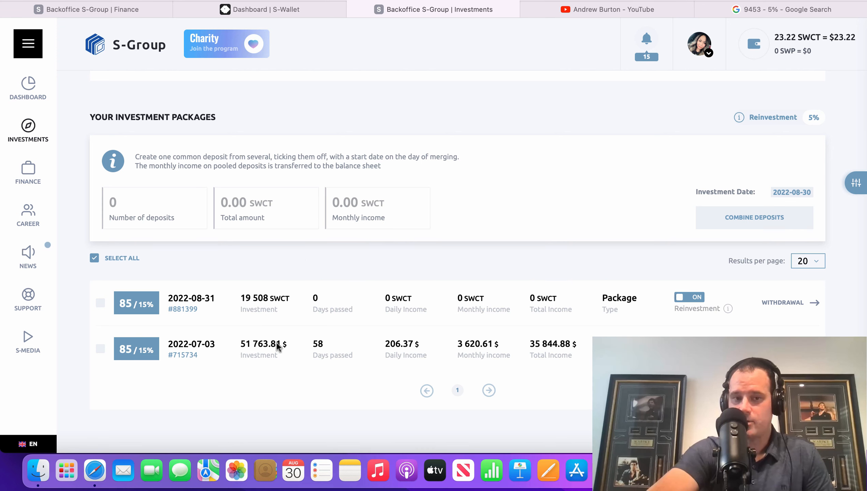
mouse_move(231, 287)
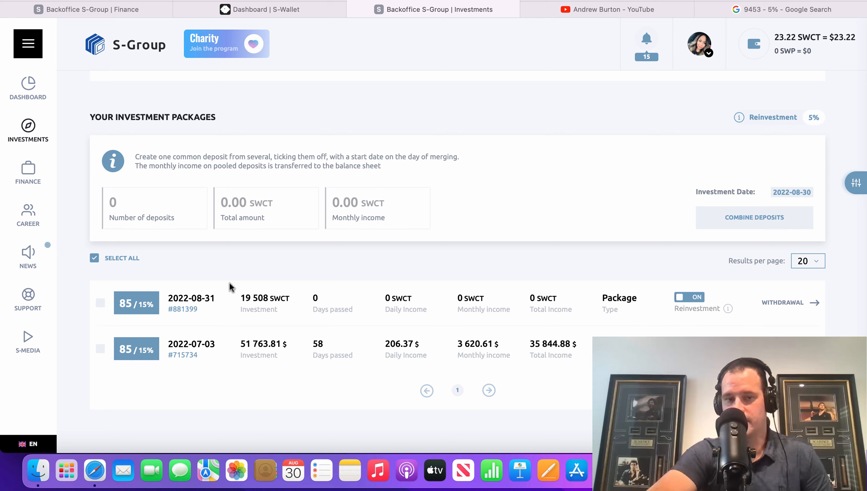
mouse_move(236, 302)
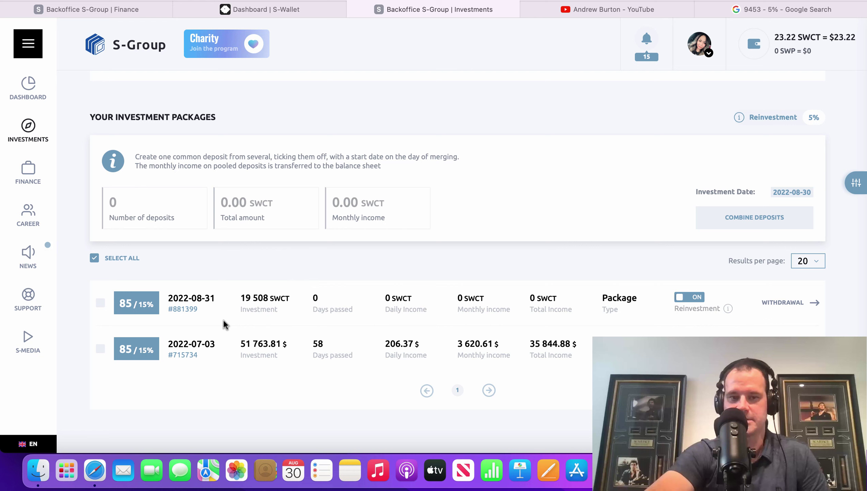
mouse_move(343, 344)
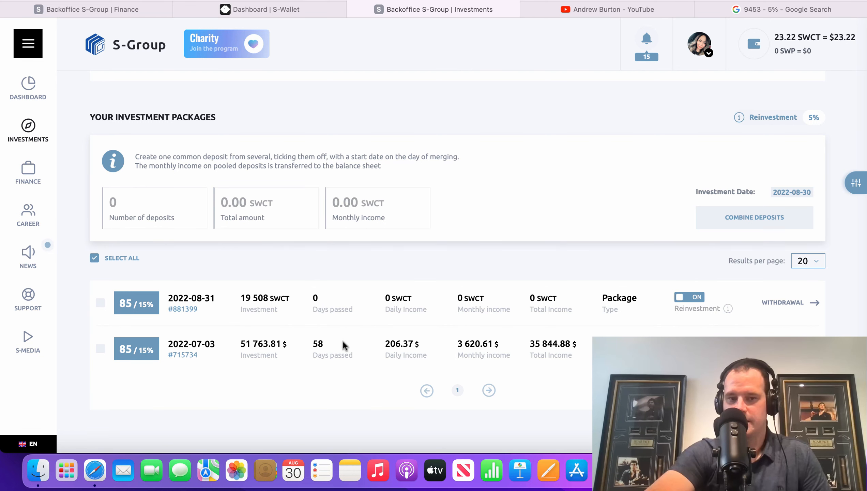
mouse_move(312, 340)
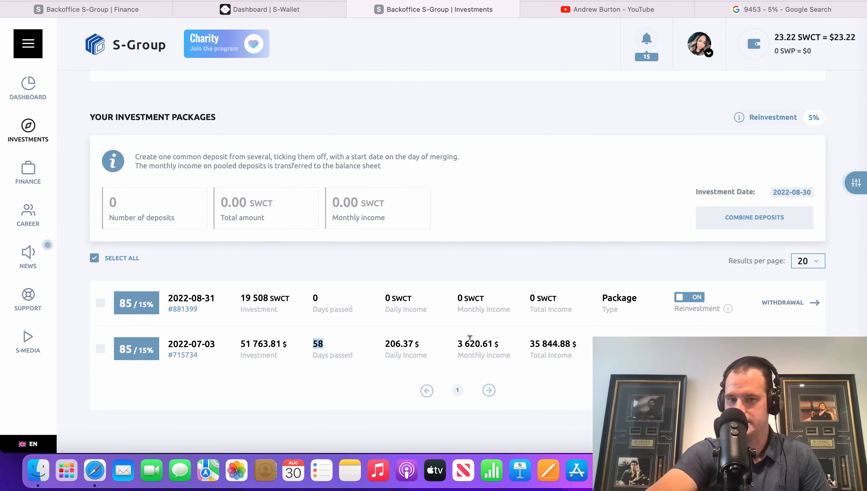
mouse_move(477, 352)
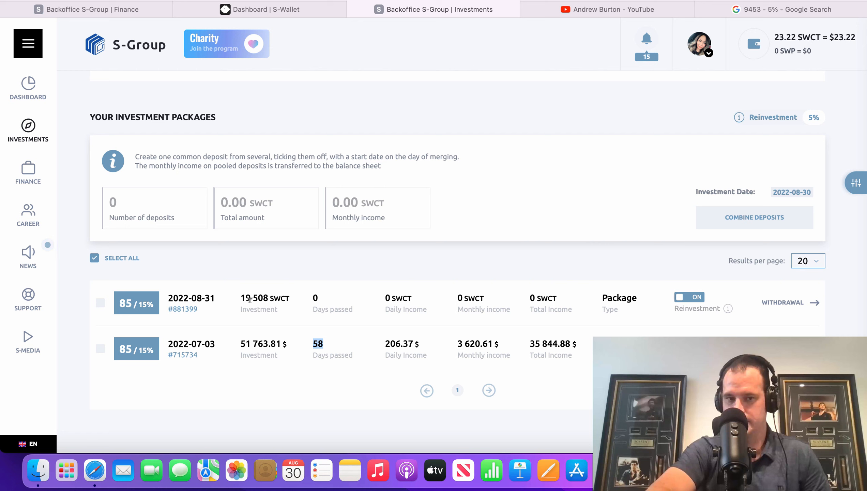
mouse_move(305, 284)
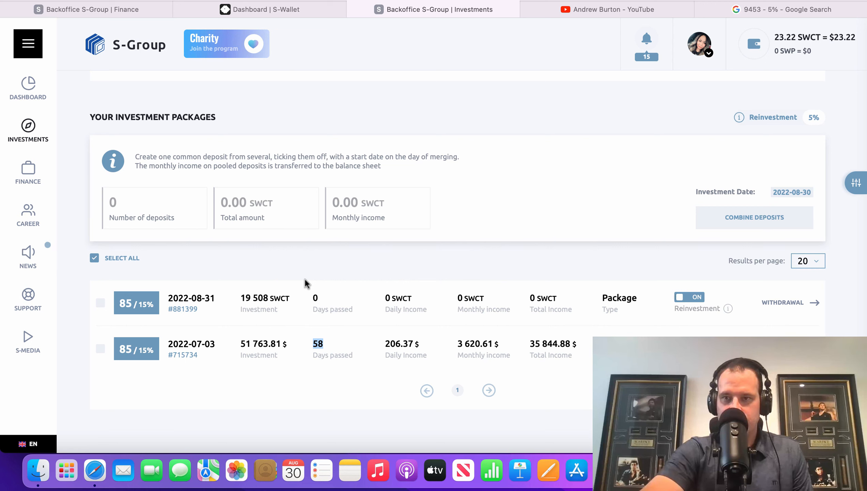
mouse_move(78, 314)
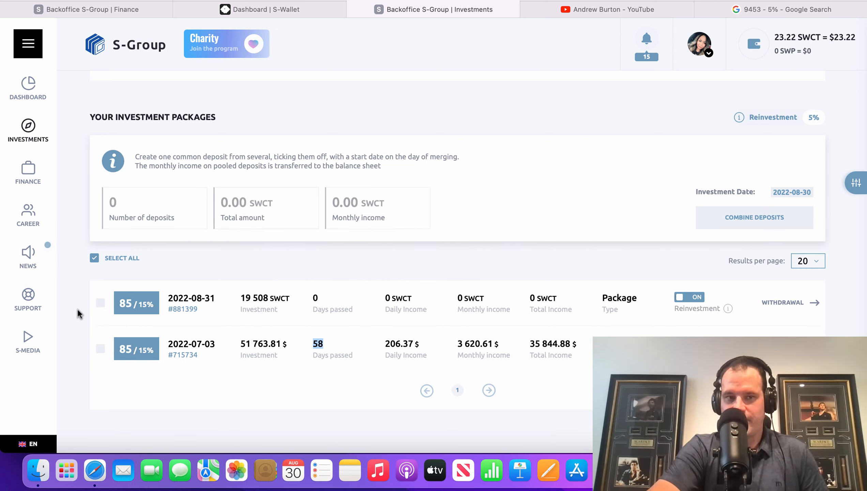